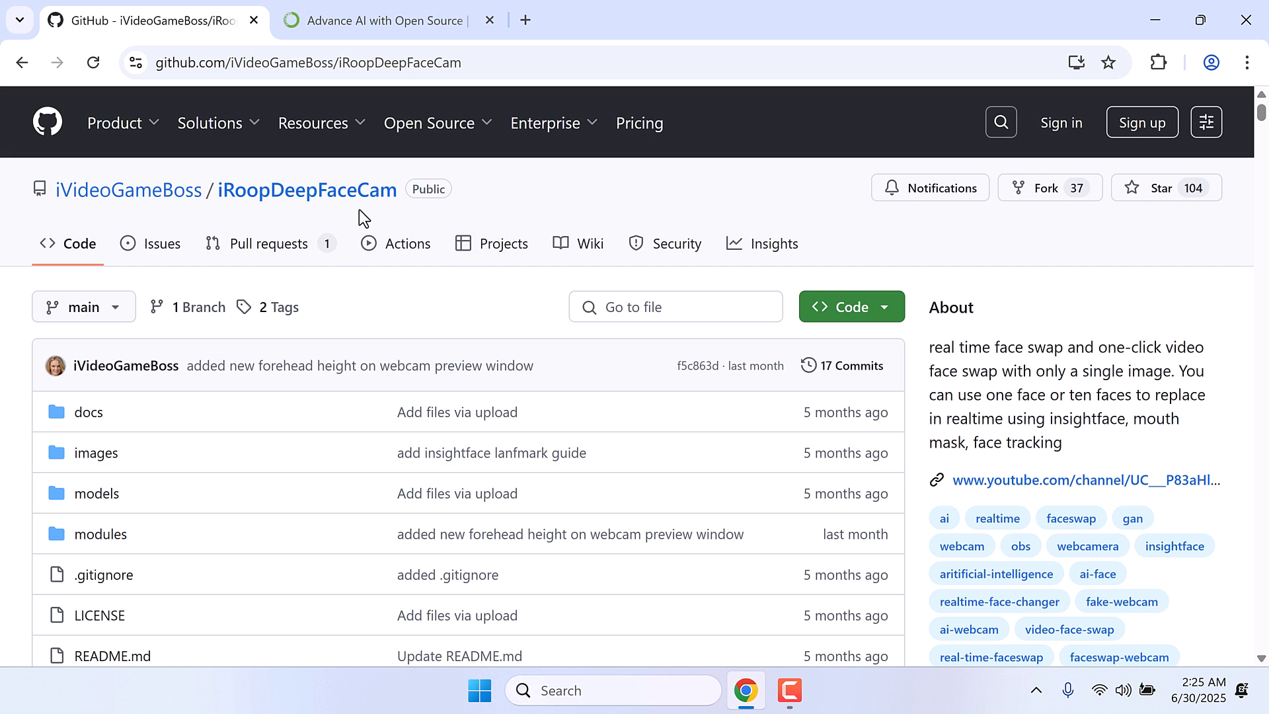
- Scroll through the iRoopDeepFaceCam repository page
{"action": "scroll", "scroll_direction": "down", "scroll_amount": 3}
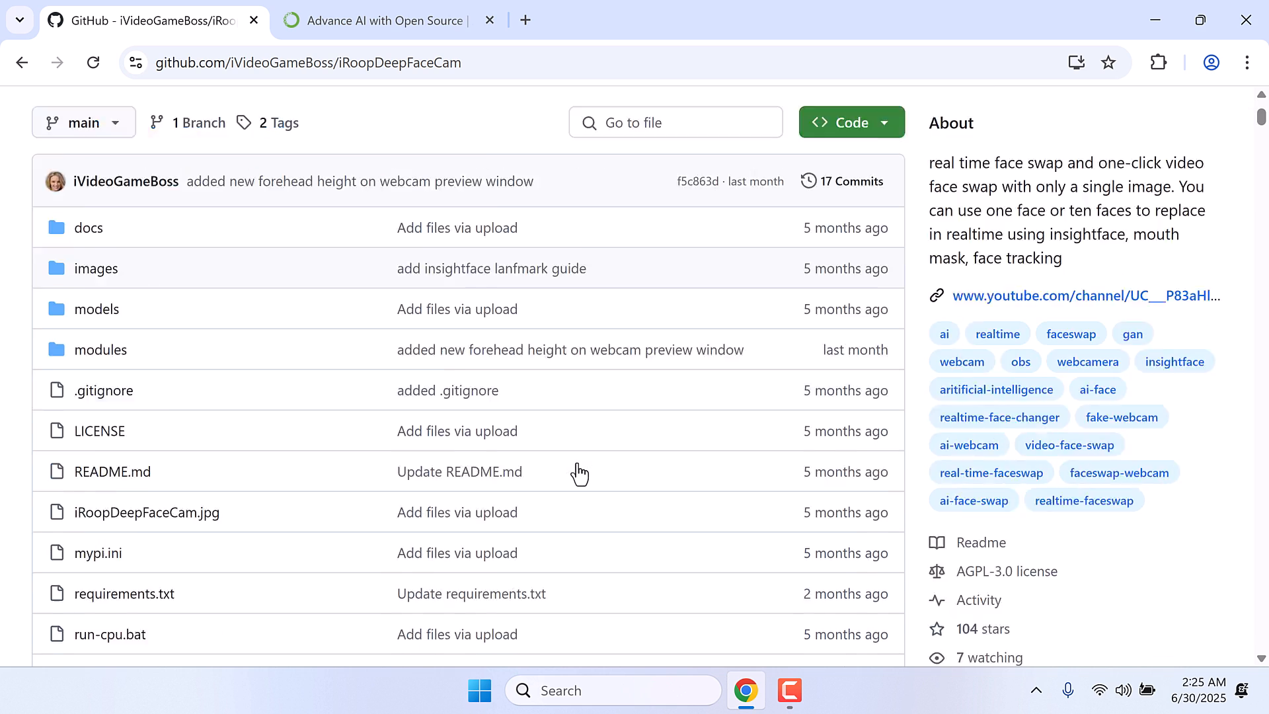
{"action": "scroll", "scroll_direction": "down", "scroll_amount": 3}
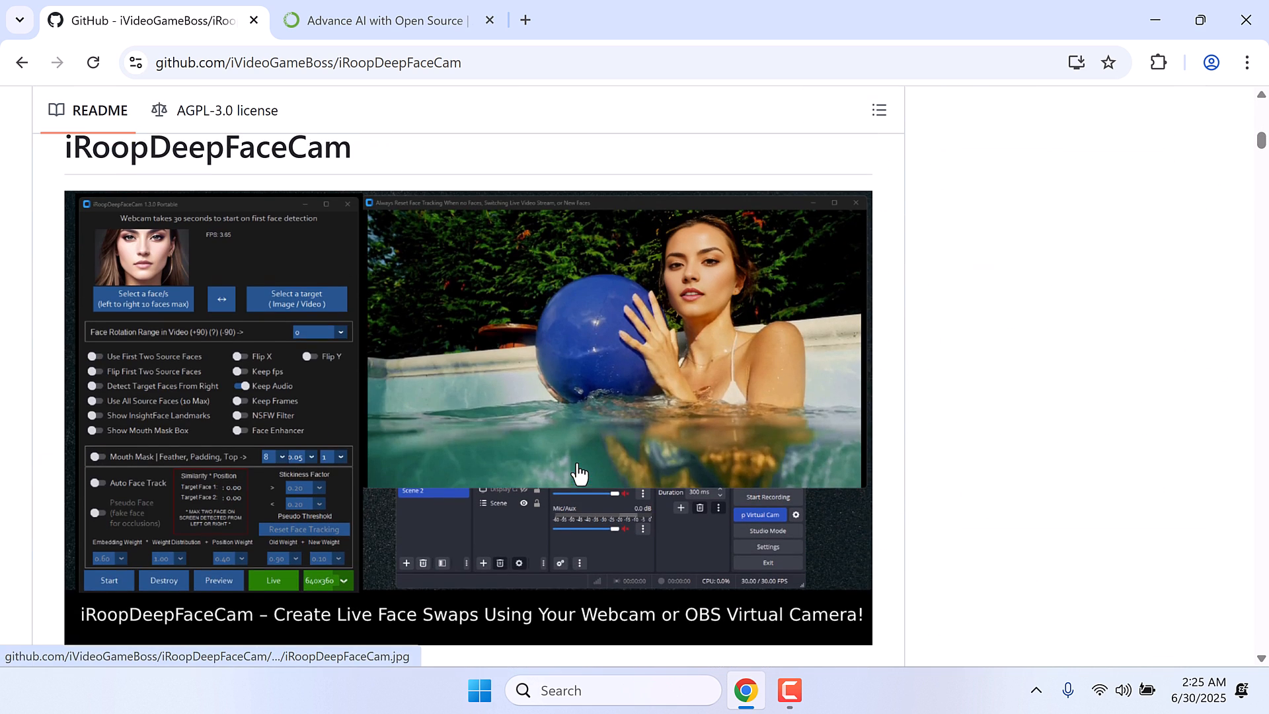
{"action": "scroll", "scroll_direction": "down", "scroll_amount": 3}
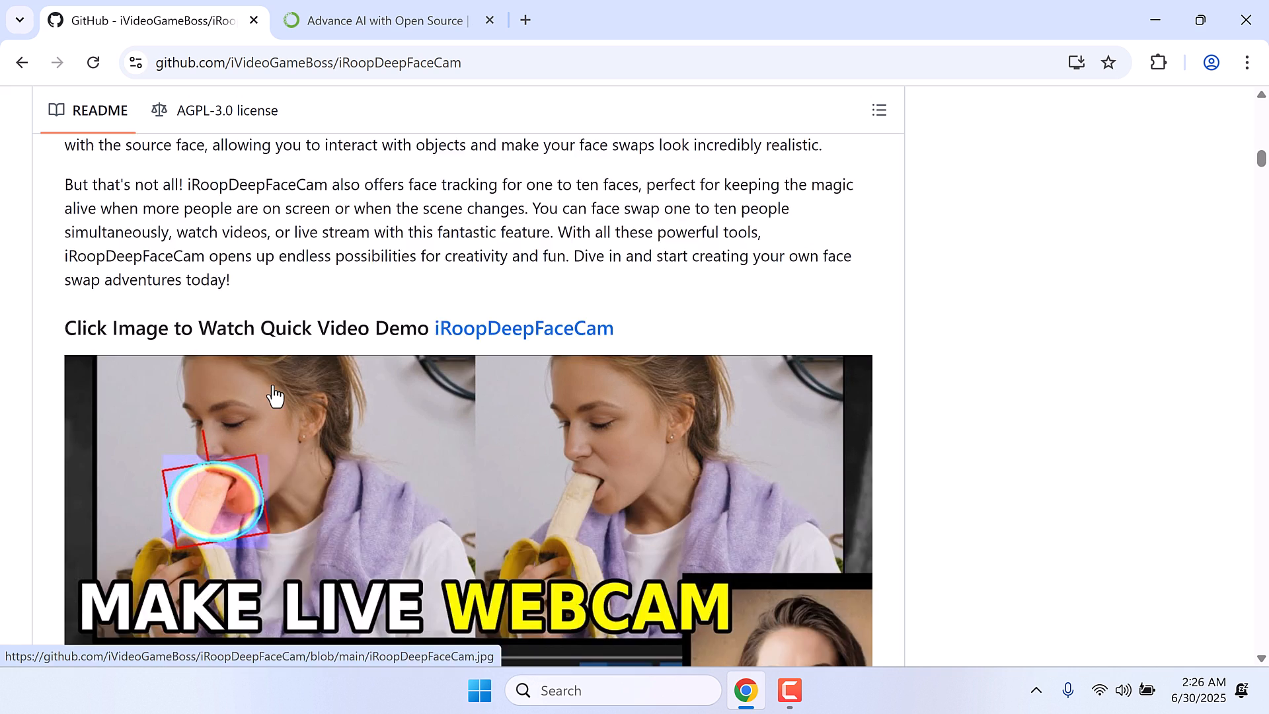
{"action": "scroll", "scroll_direction": "down", "scroll_amount": 3}
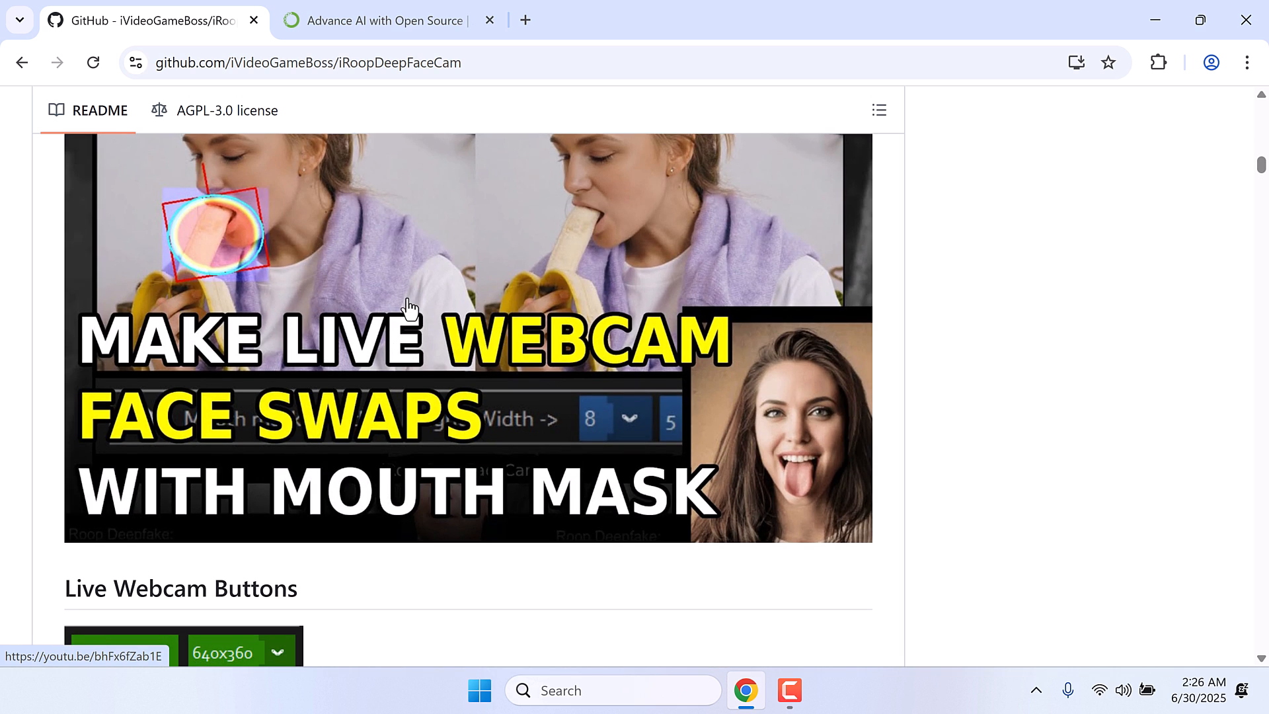
{"action": "scroll", "scroll_direction": "down", "scroll_amount": 3}
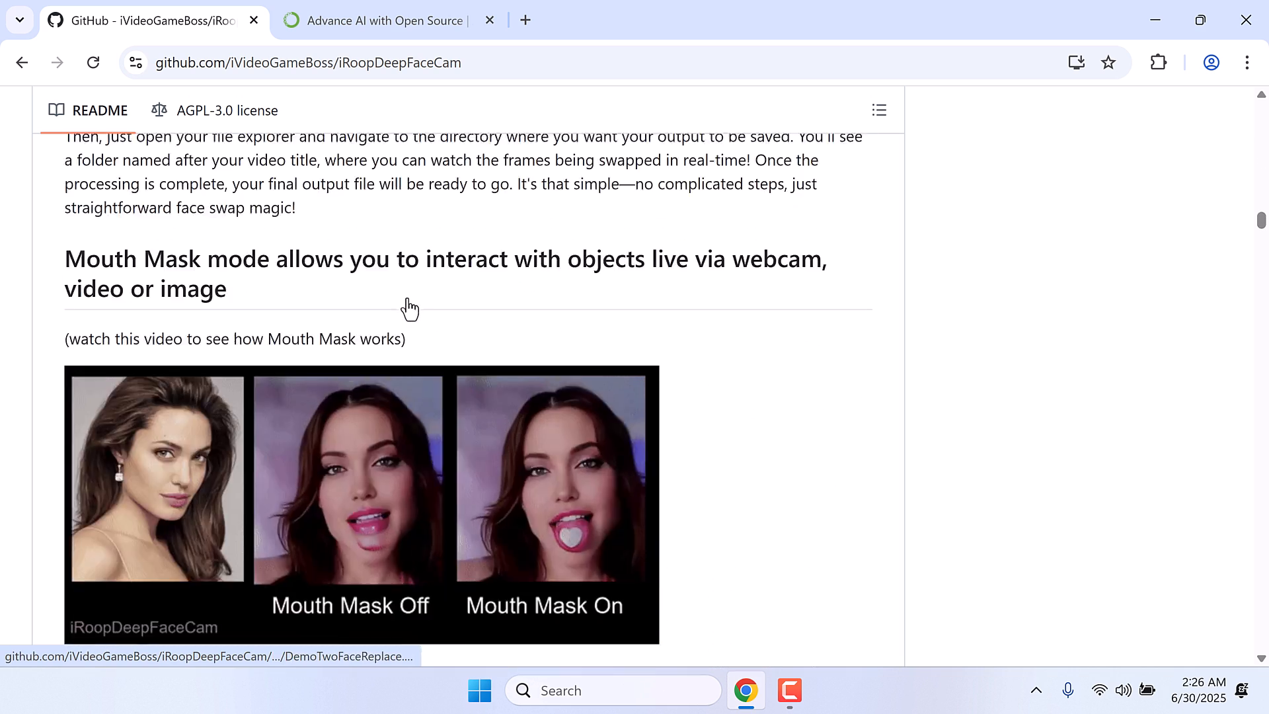
{"action": "scroll", "scroll_direction": "down", "scroll_amount": 3}
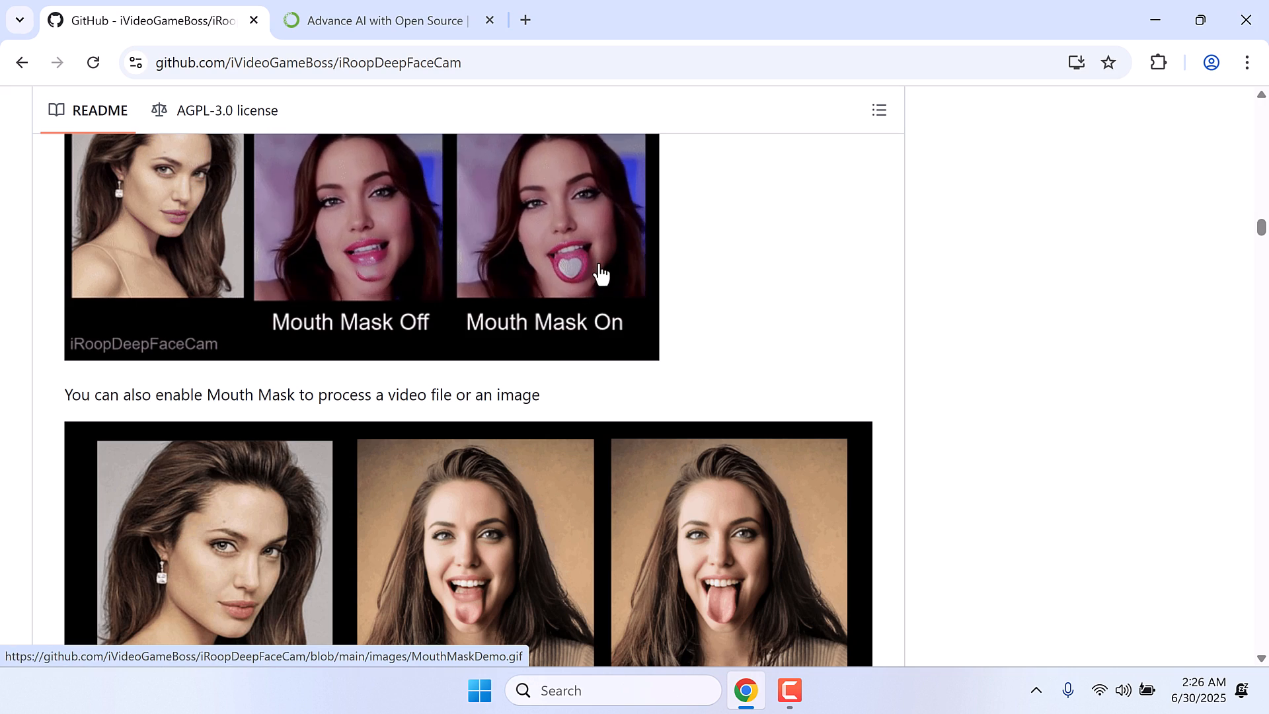
{"action": "scroll", "scroll_direction": "up", "scroll_amount": 3}
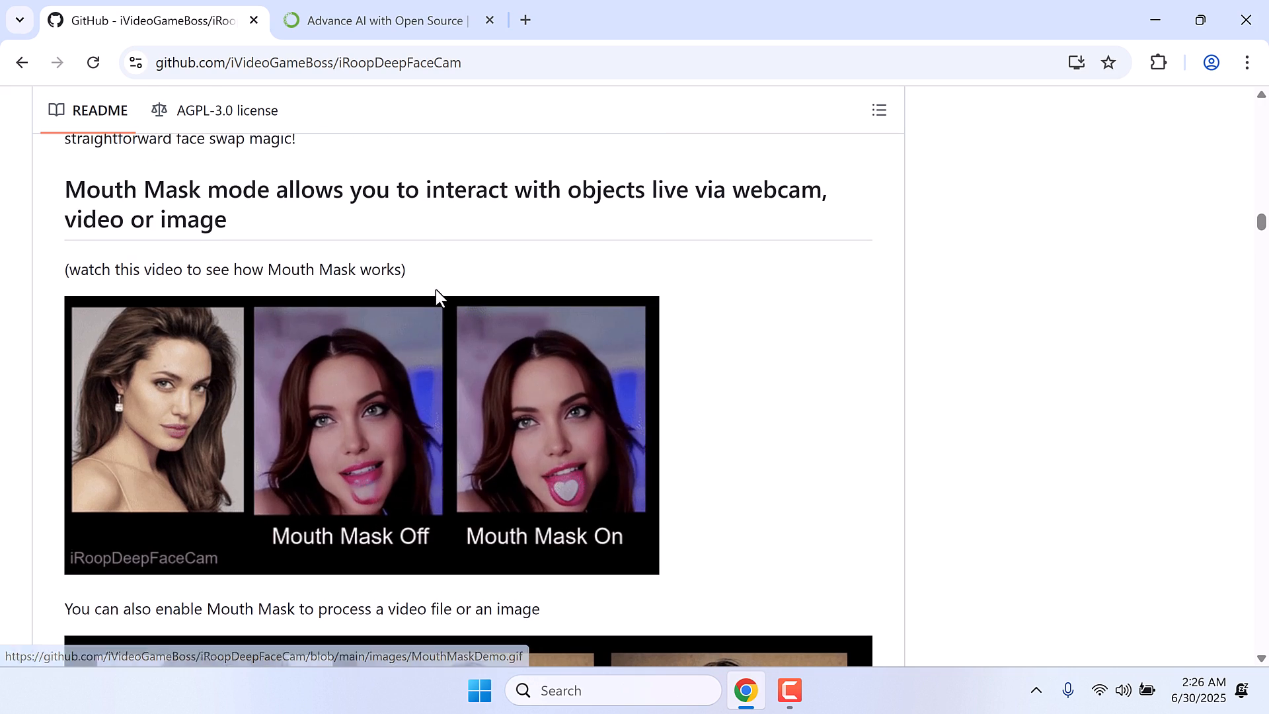
{"action": "scroll", "scroll_direction": "up", "scroll_amount": 3}
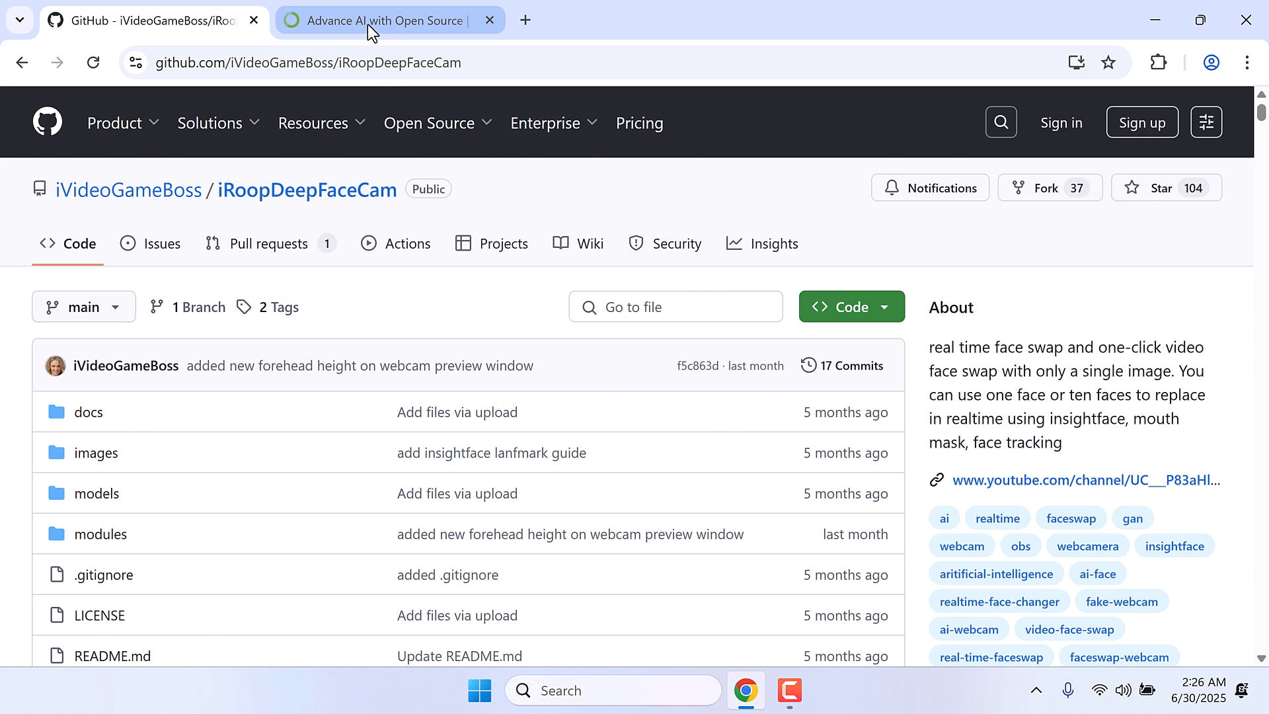
- Reach the Anaconda Distribution and Miniconda installers, skipping registration, then close that tab
{"action": "left_click", "coordinate": [388, 21]}
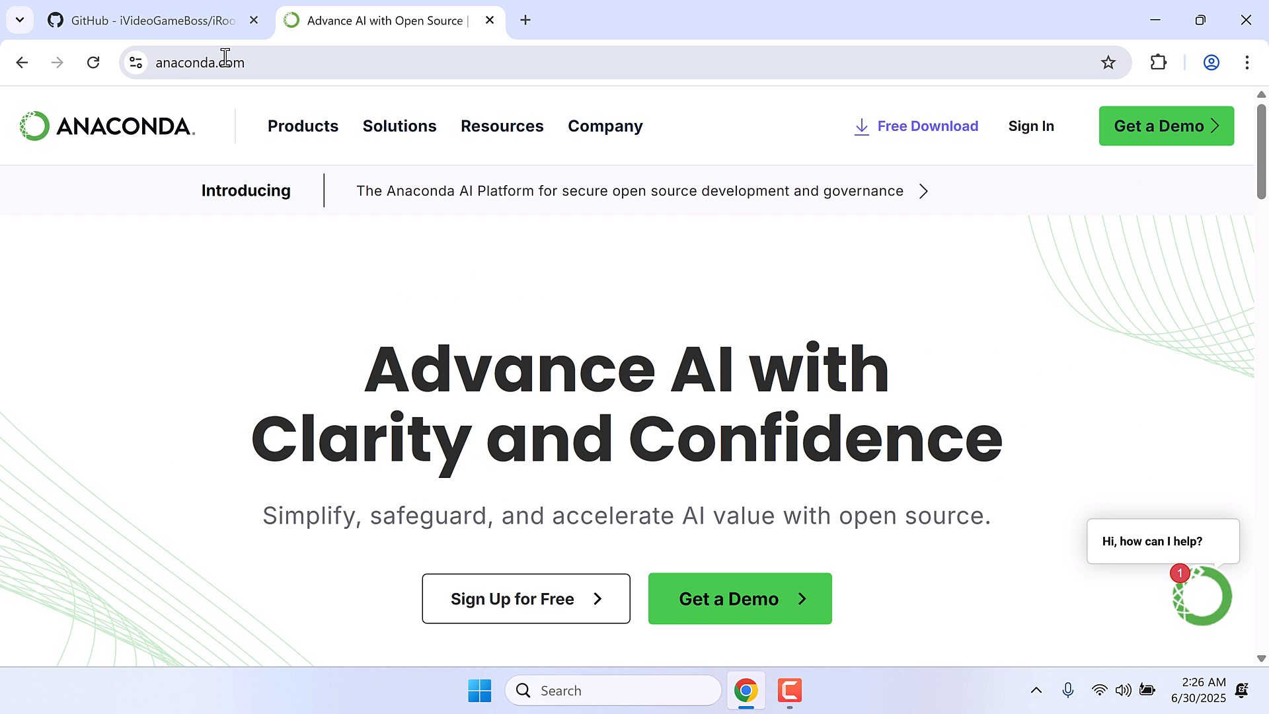
{"action": "left_click", "coordinate": [928, 127]}
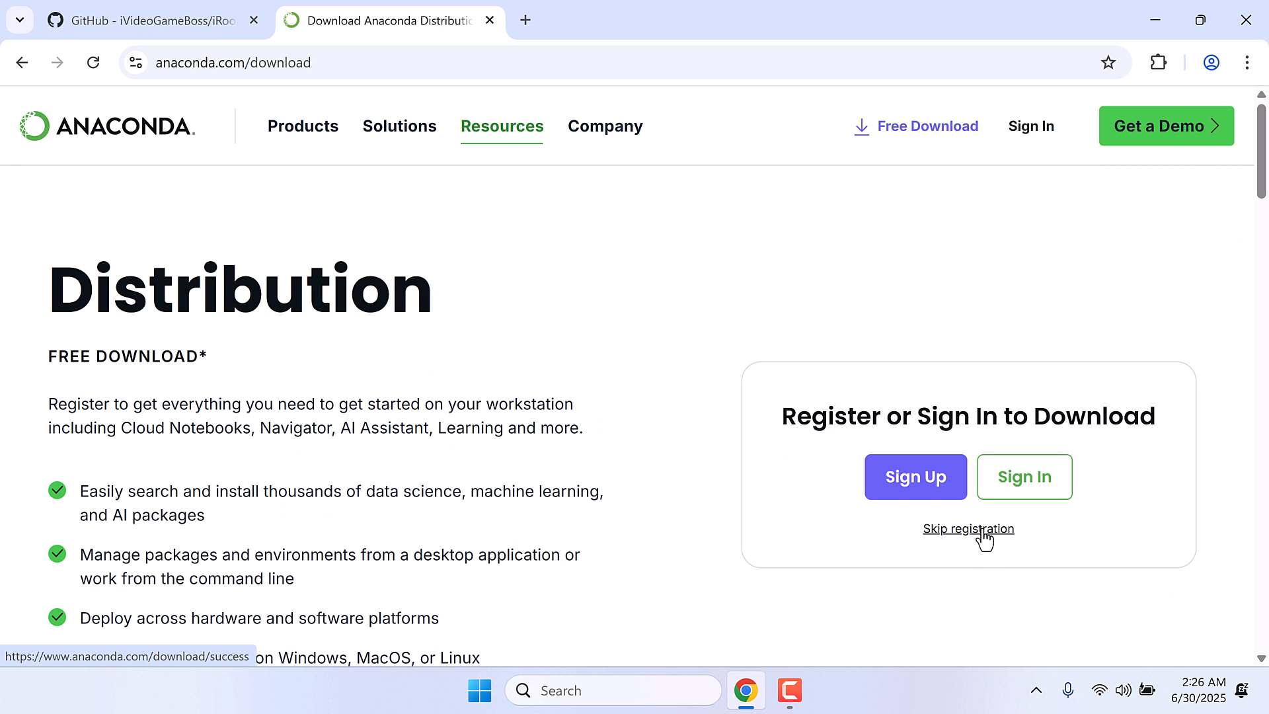
{"action": "left_click", "coordinate": [969, 529]}
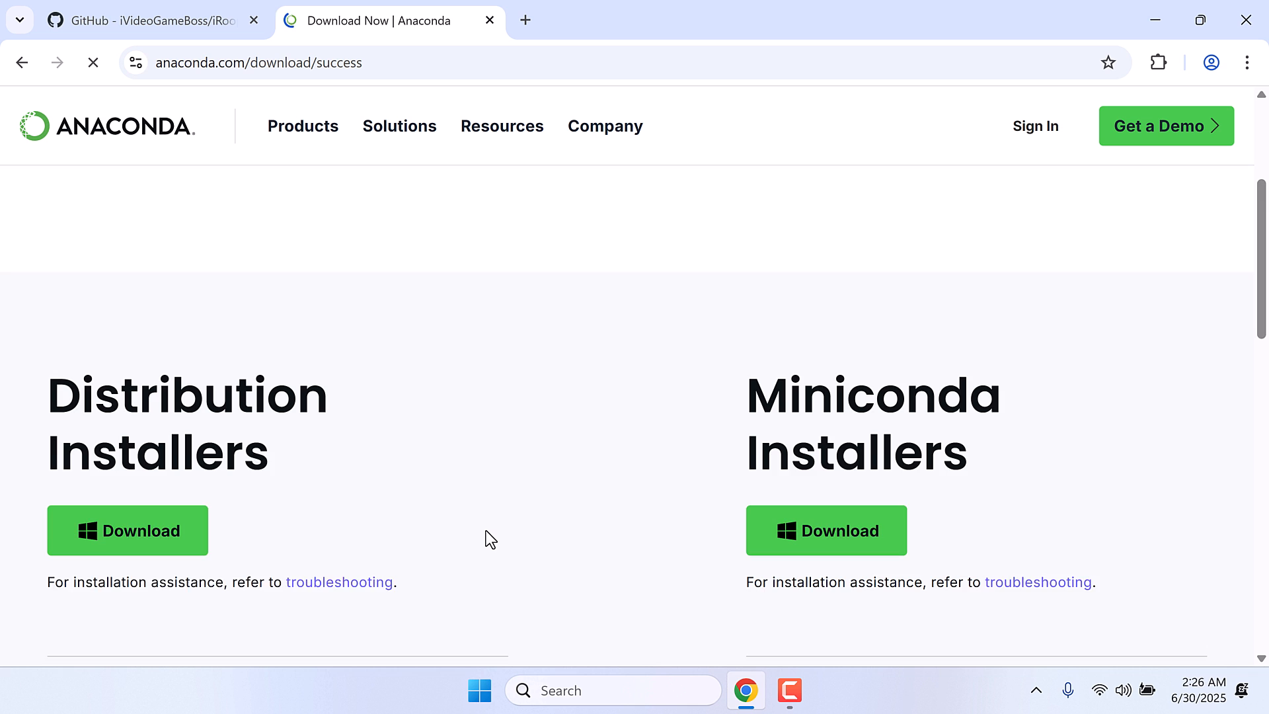
{"action": "scroll", "scroll_direction": "down", "scroll_amount": 3}
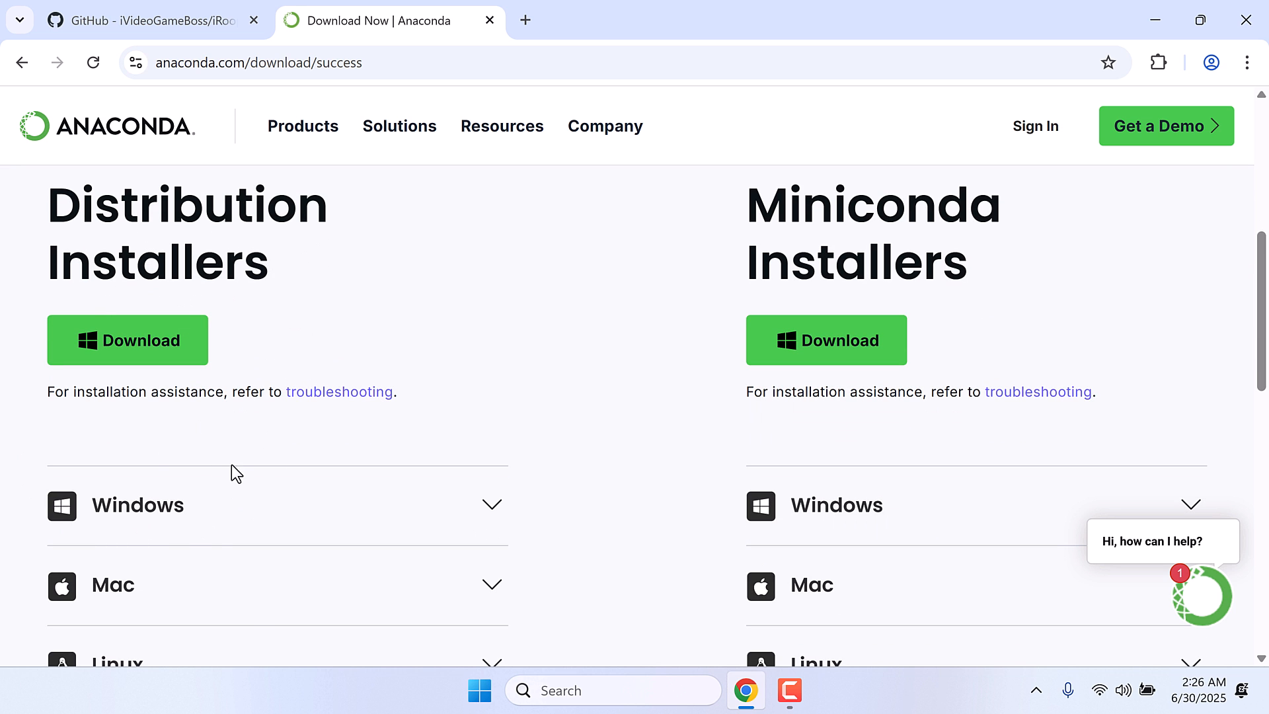
{"action": "mouse_move", "coordinate": [347, 367]}
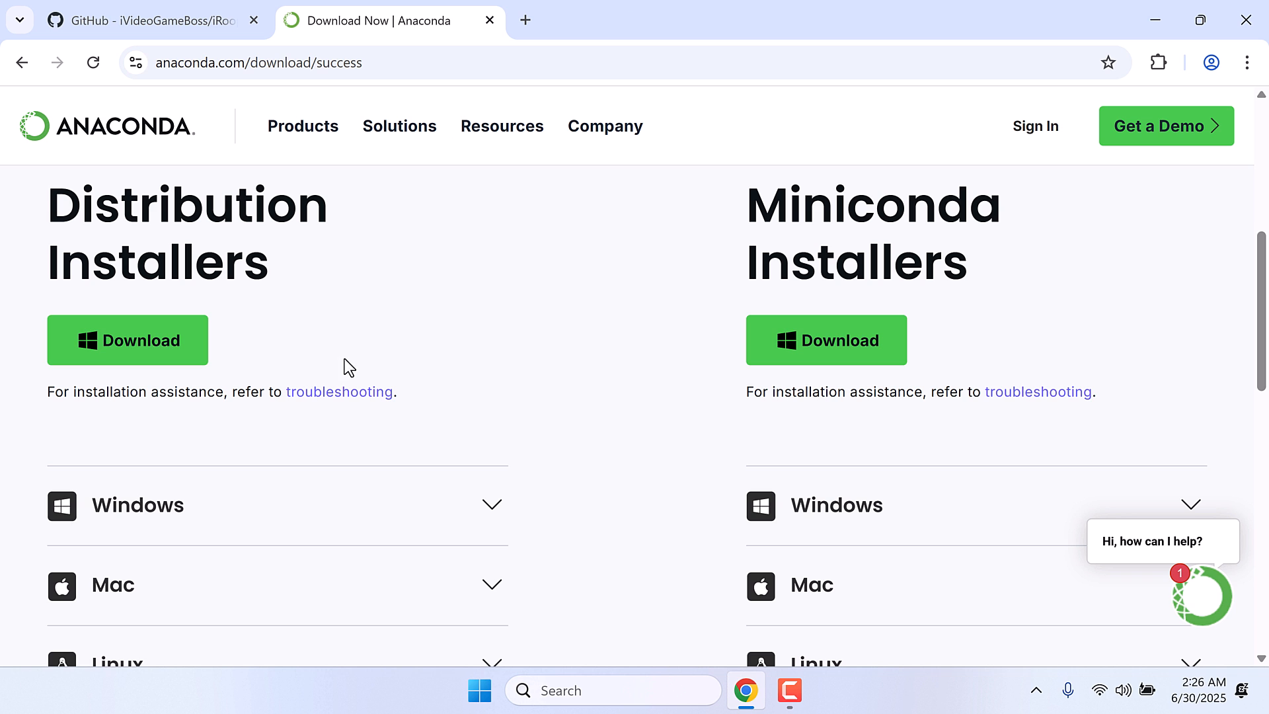
{"action": "left_click", "coordinate": [133, 20]}
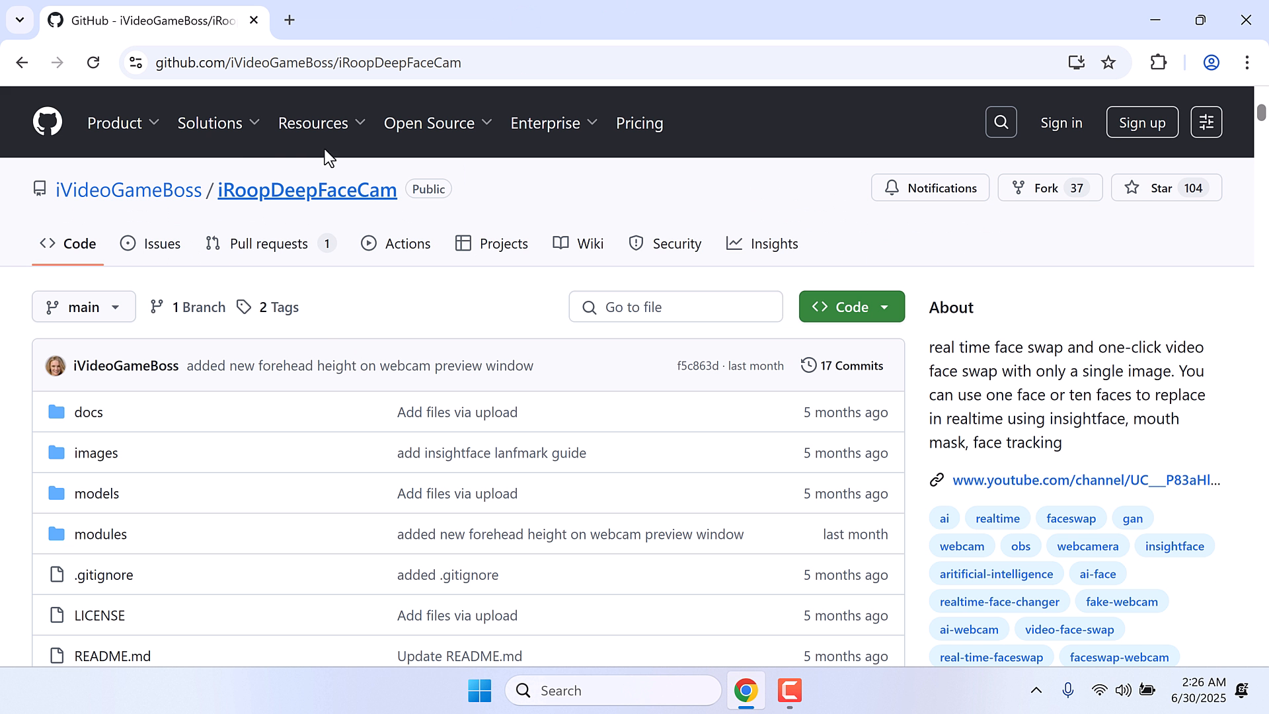
{"action": "mouse_move", "coordinate": [324, 215]}
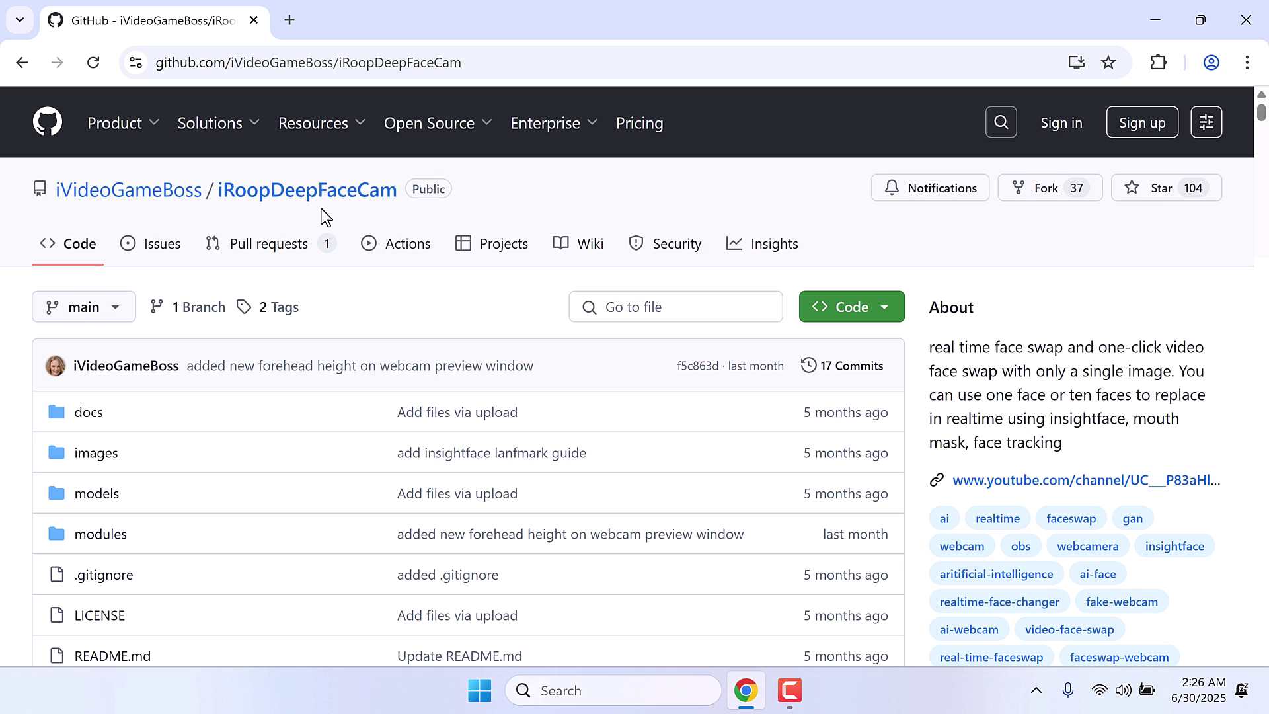
- Show the iRoopDeepFaceCam repository's Clone and Download ZIP options via the Code button
{"action": "left_click", "coordinate": [884, 307]}
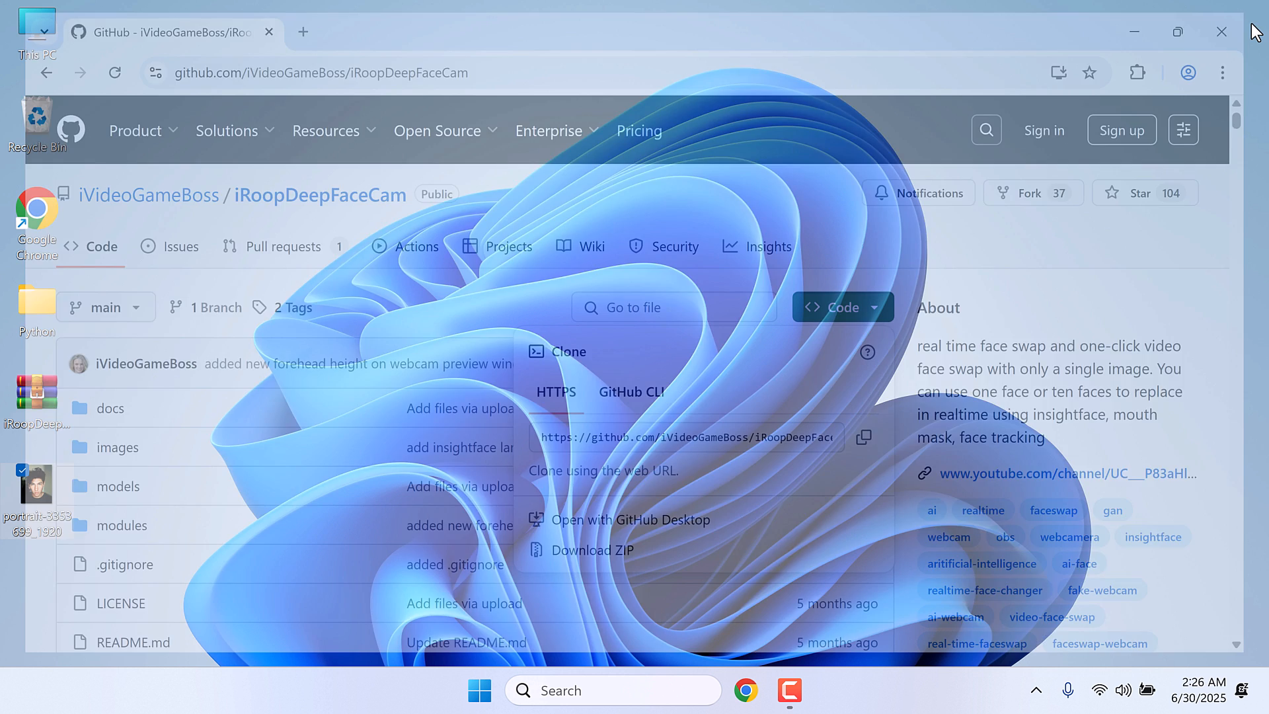
- Extract the iRoopDeepFaceCam-main ZIP on the desktop into a new folder
{"action": "left_click", "coordinate": [1218, 30]}
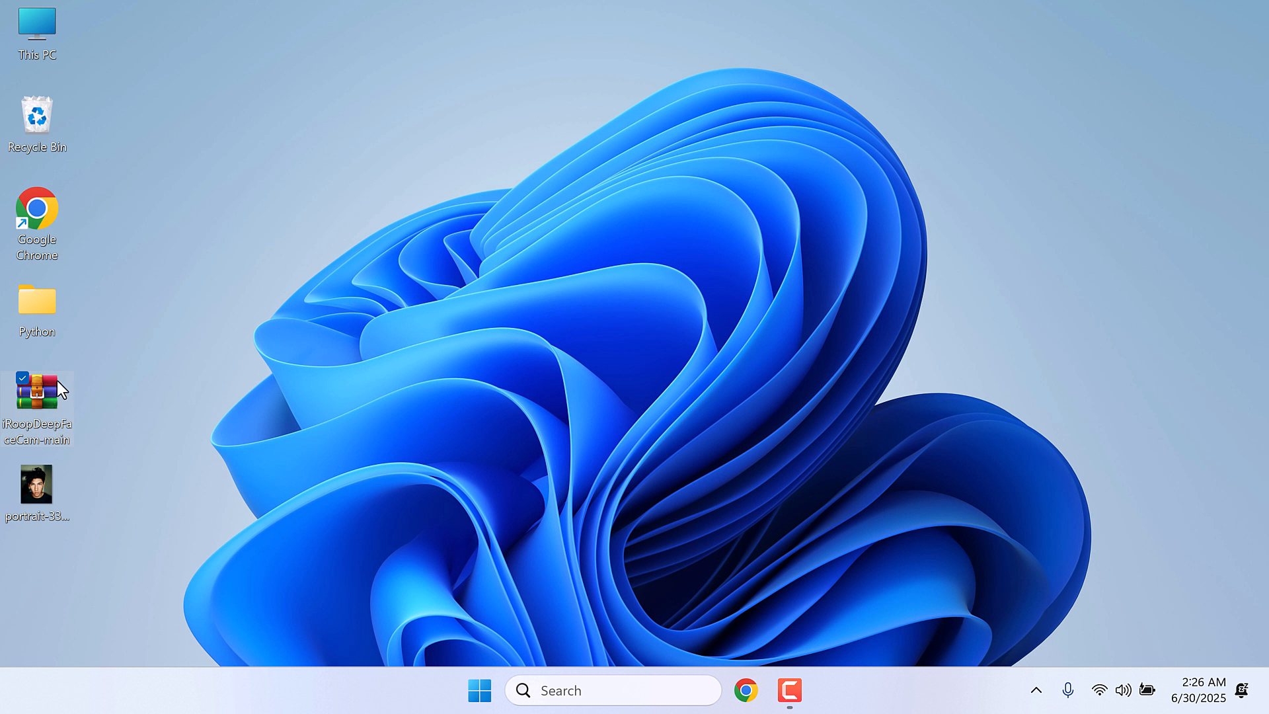
{"action": "right_click", "coordinate": [37, 391]}
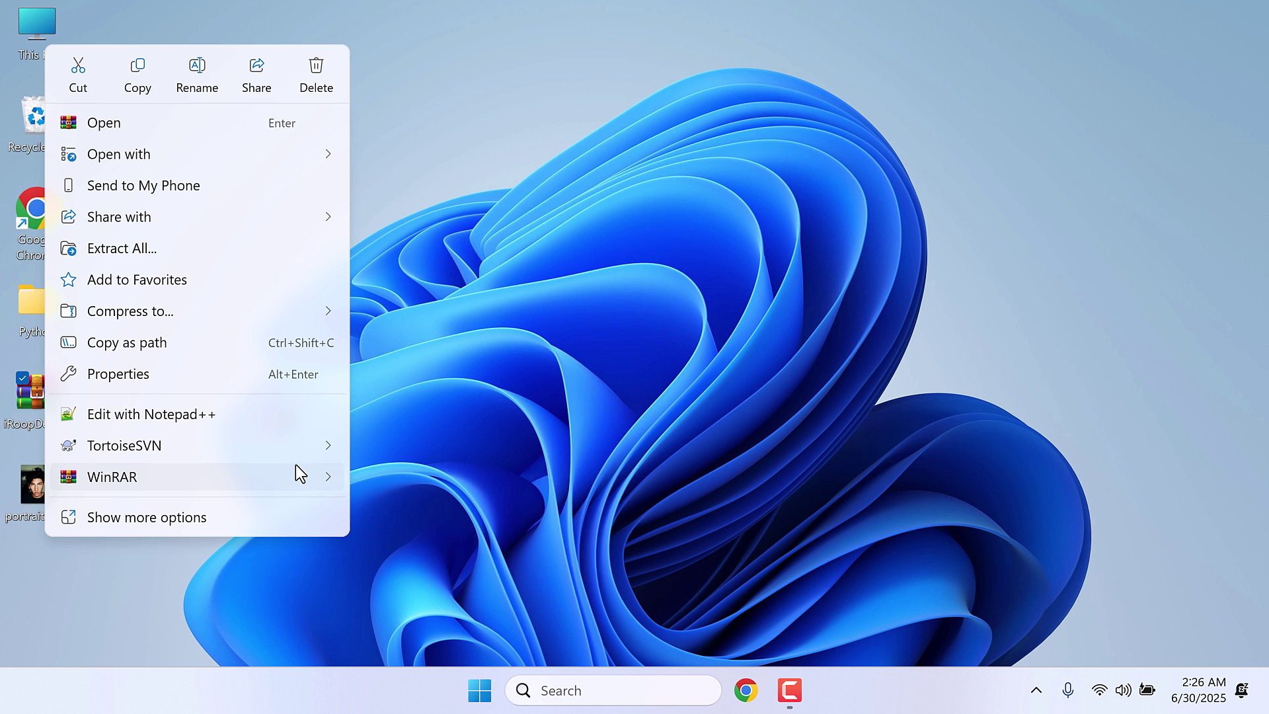
{"action": "left_click", "coordinate": [425, 579]}
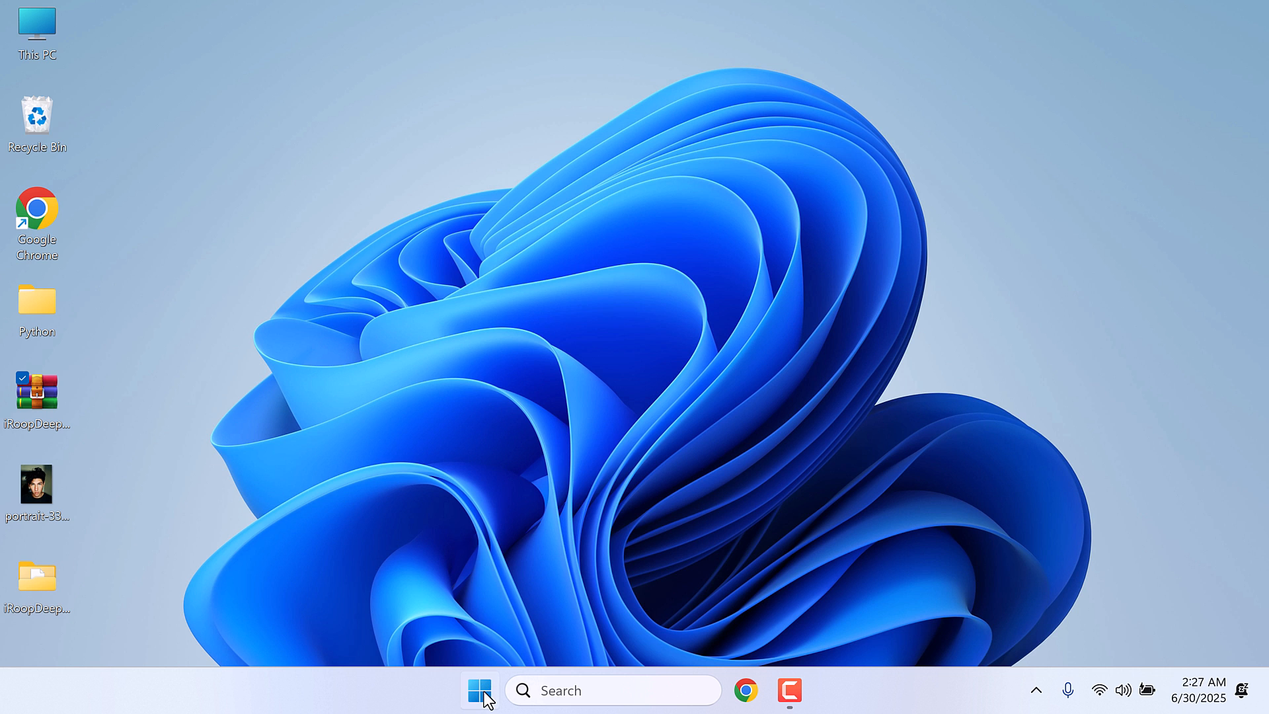
- Search 'anac' in the Start menu and launch Anaconda Prompt
{"action": "type", "text": "anacon"}
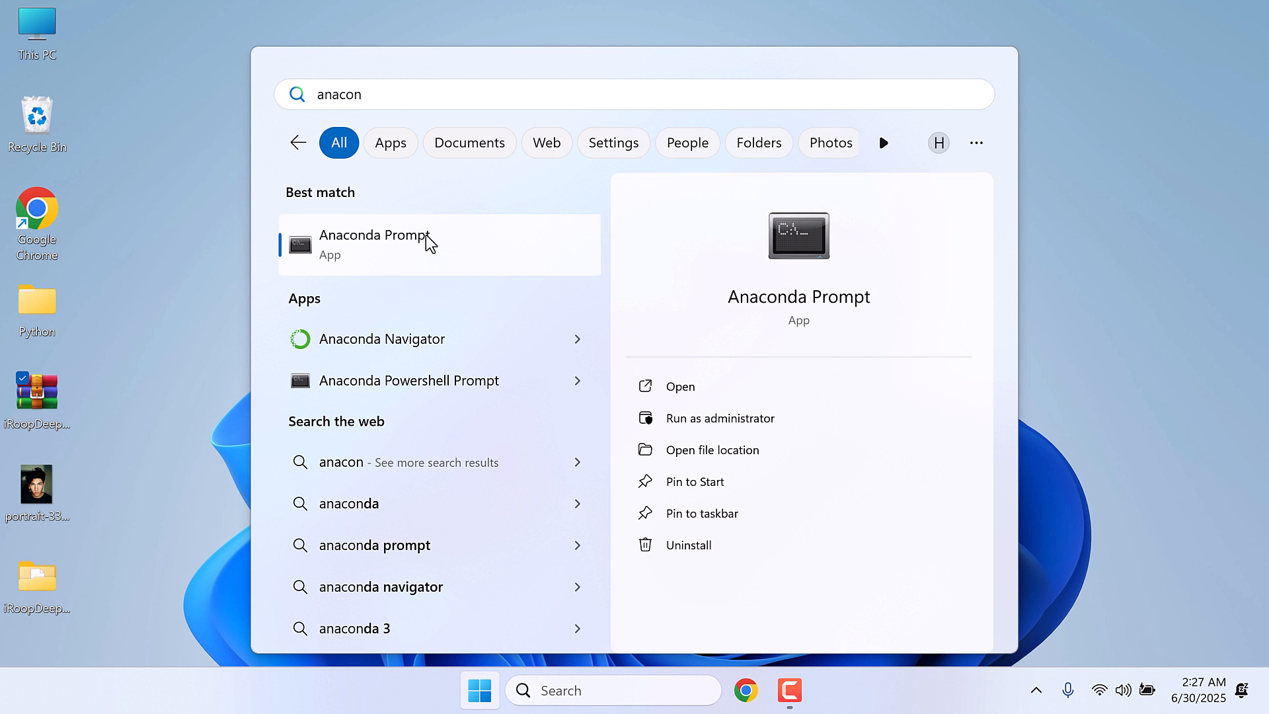
{"action": "left_click", "coordinate": [374, 244]}
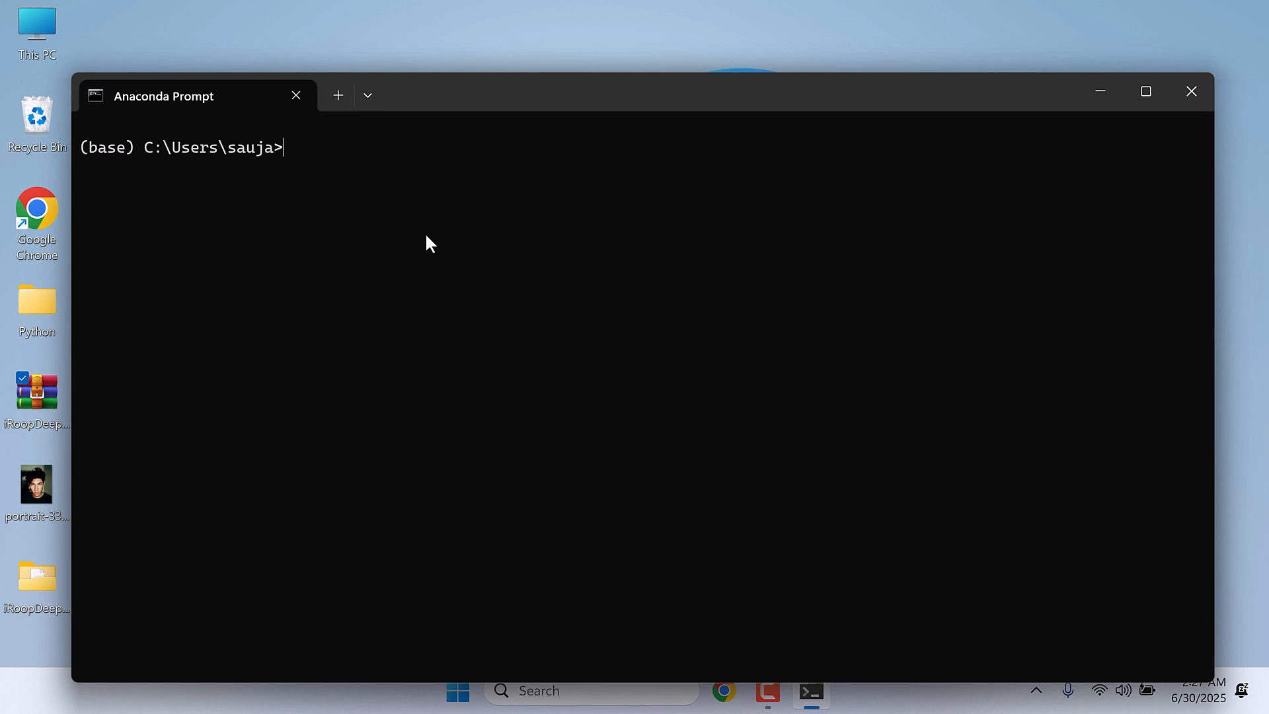
- Run conda create --name iroopDeepFaceCam python=3.10 and confirm with y
{"action": "type", "text": "conda create"}
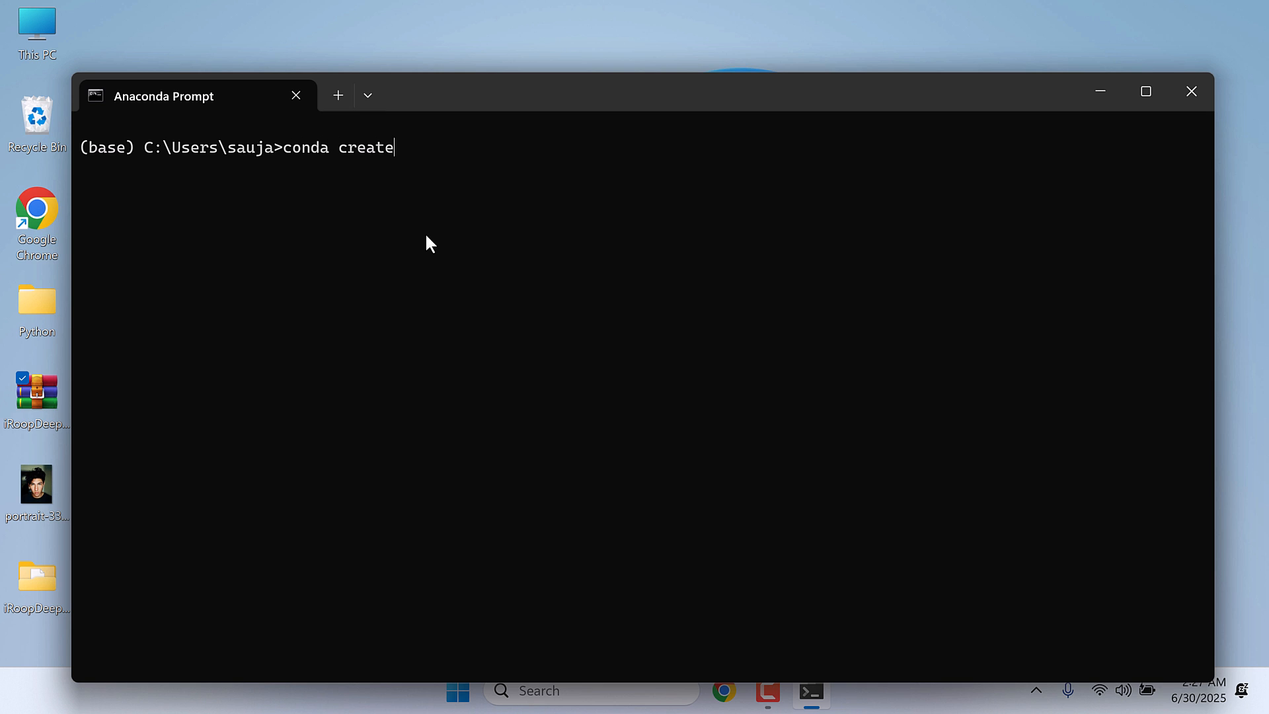
{"action": "type", "text": "--name"}
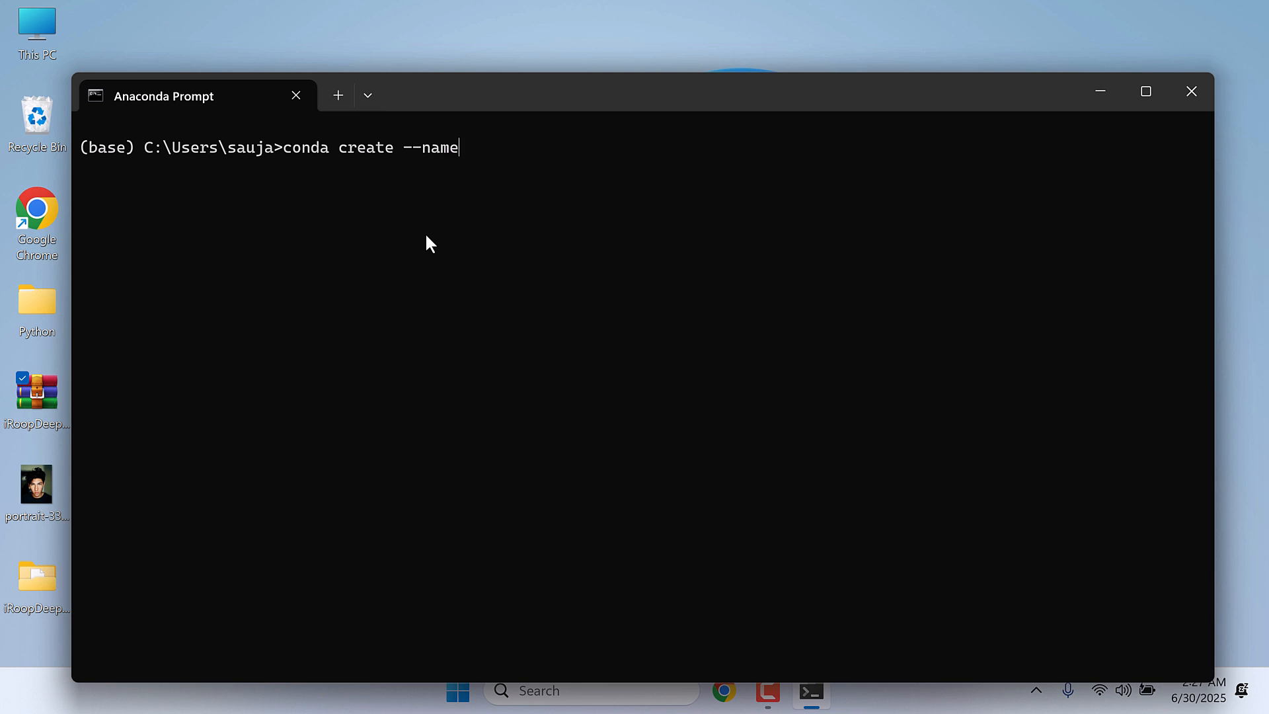
{"action": "type", "text": "iroop"}
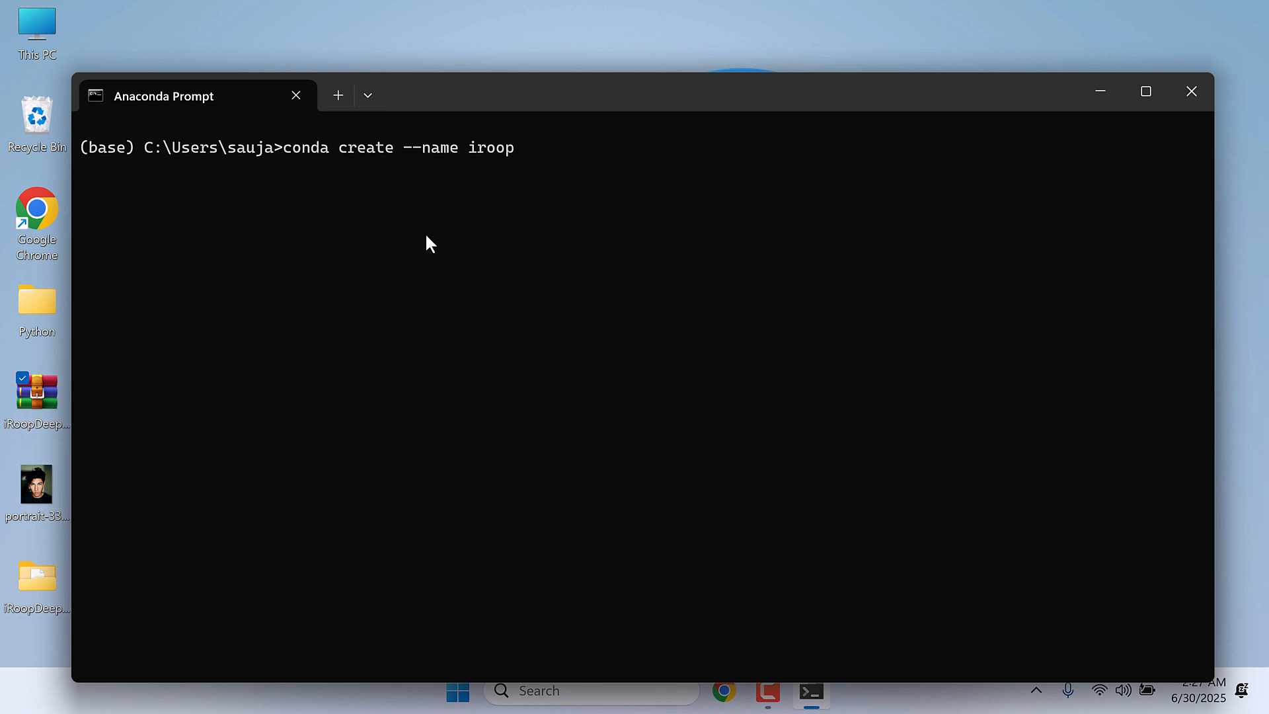
{"action": "type", "text": "DeepFaceCam"}
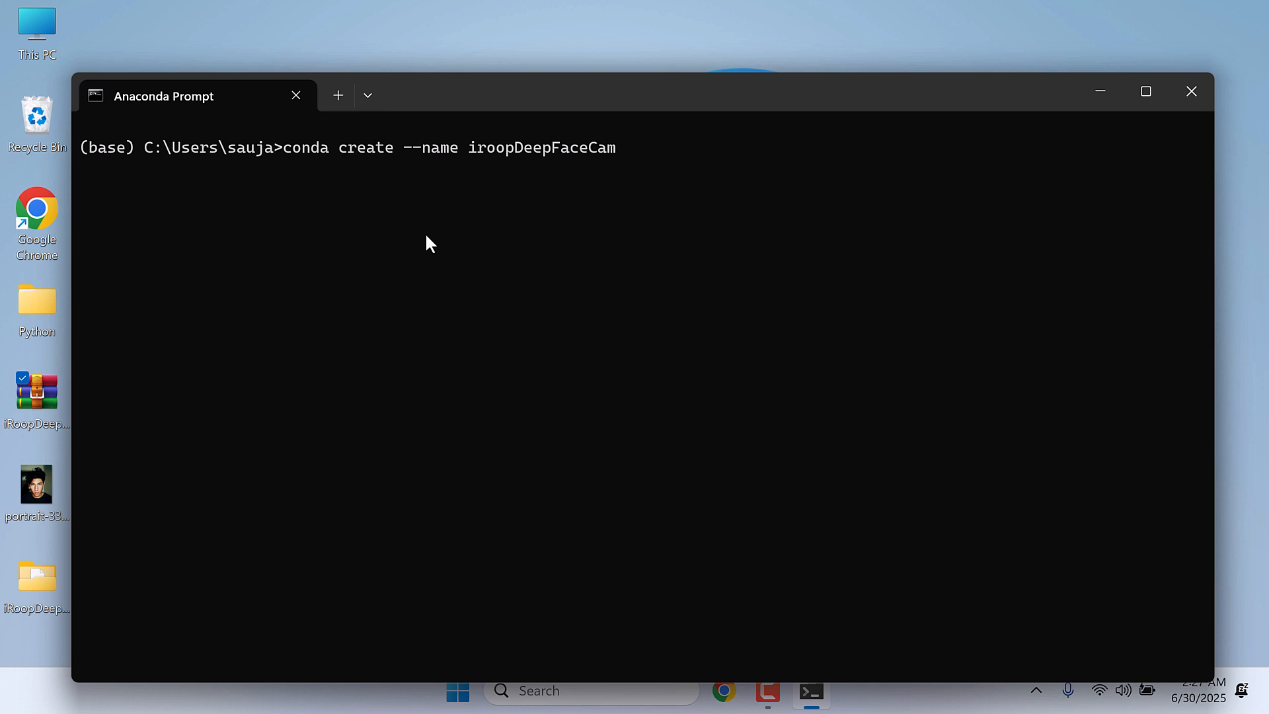
{"action": "type", "text": "python"}
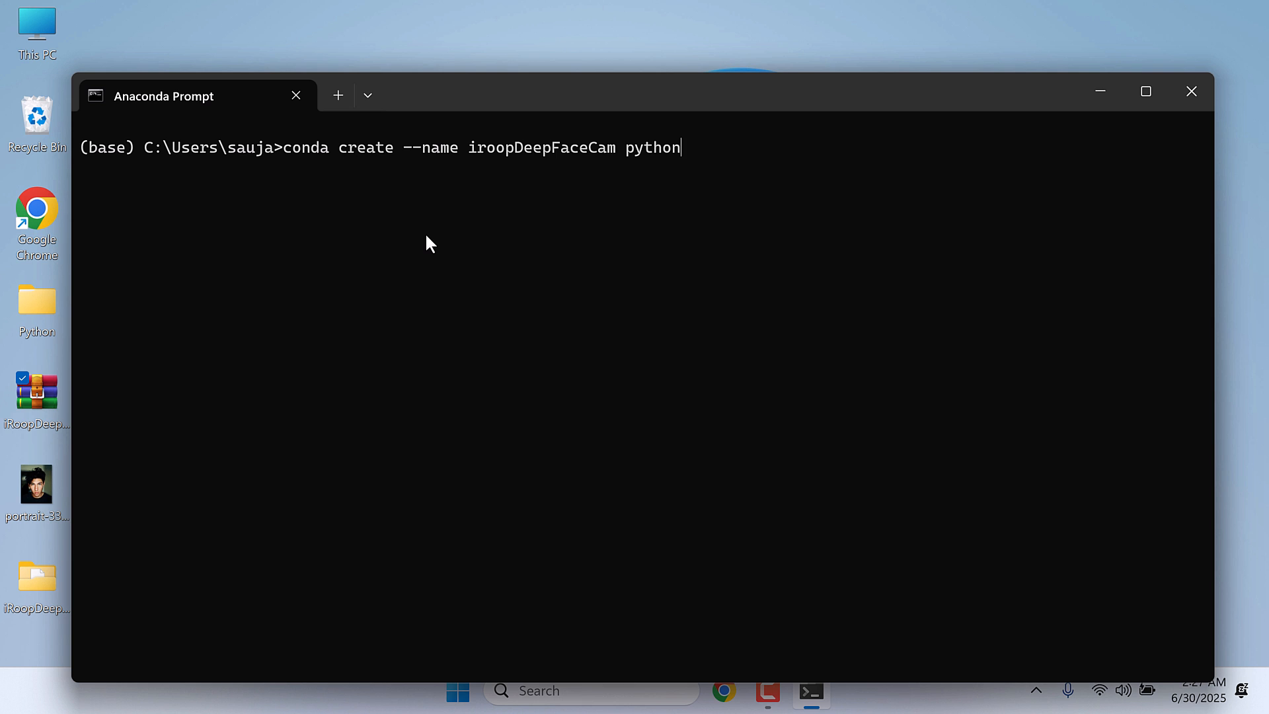
{"action": "type", "text": "=3.10"}
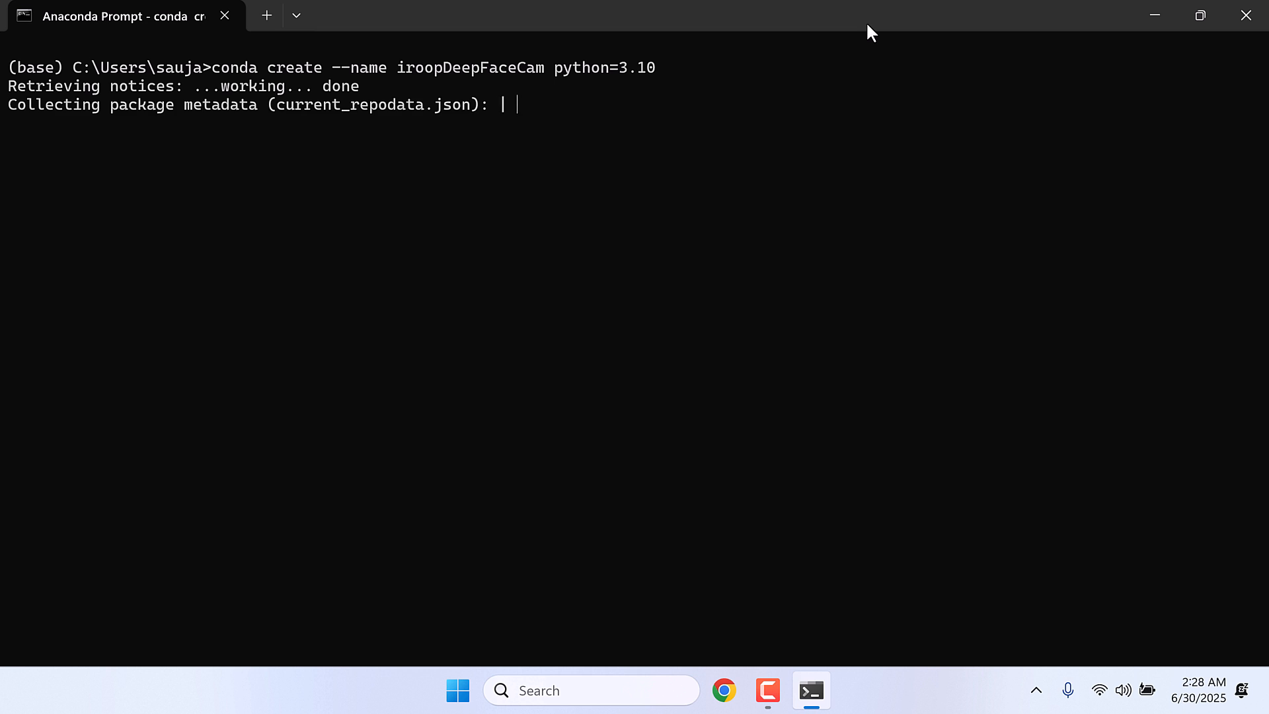
{"action": "type", "text": "y]/n)? y"}
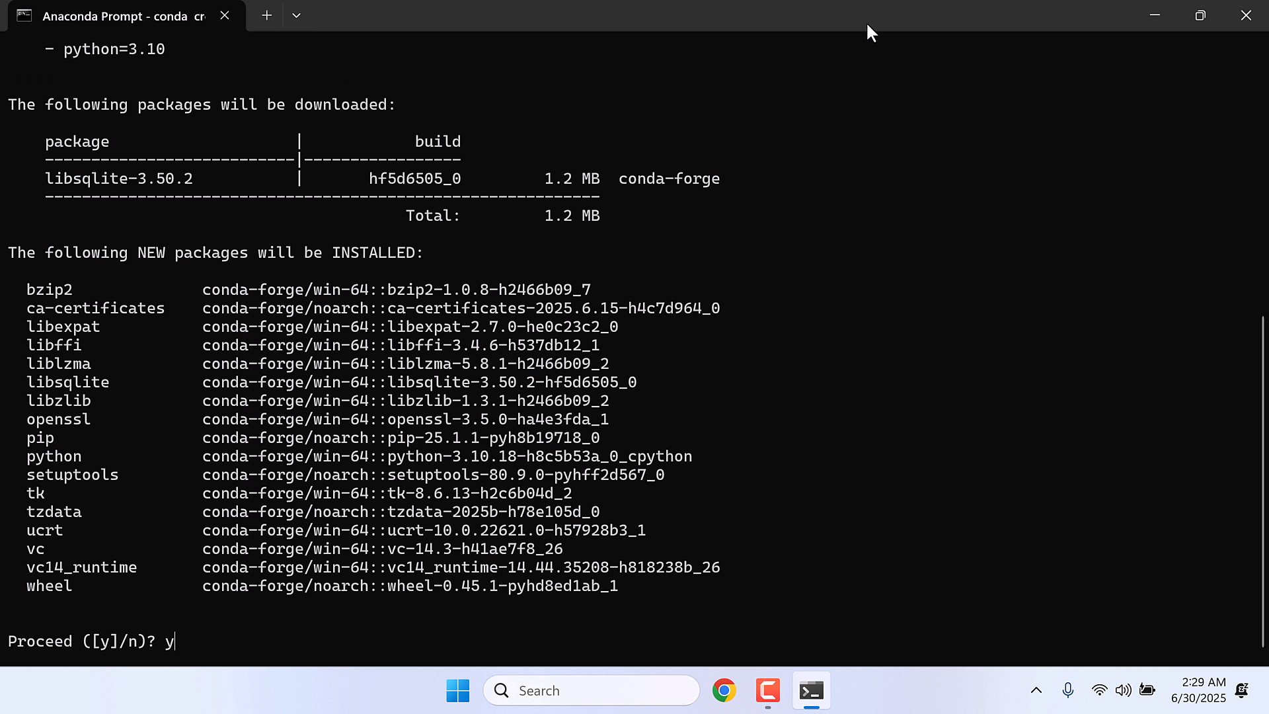
{"action": "key", "text": "enter"}
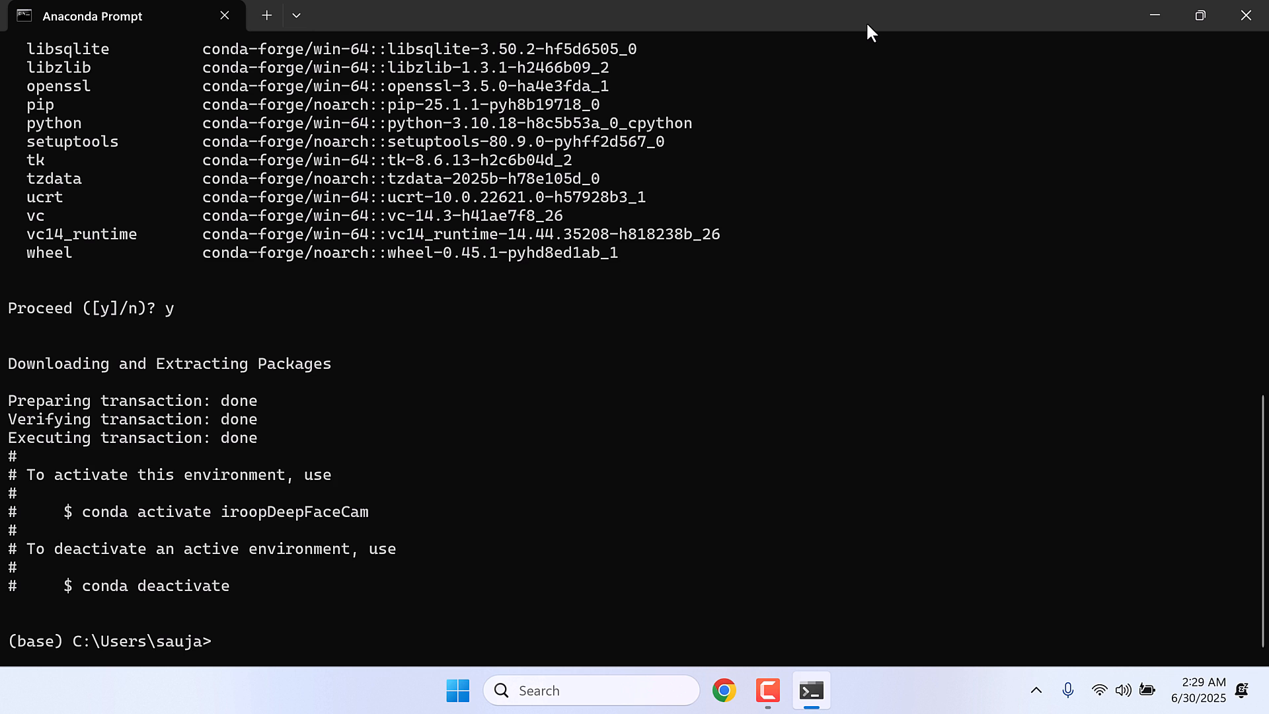
{"action": "mouse_move", "coordinate": [439, 457]}
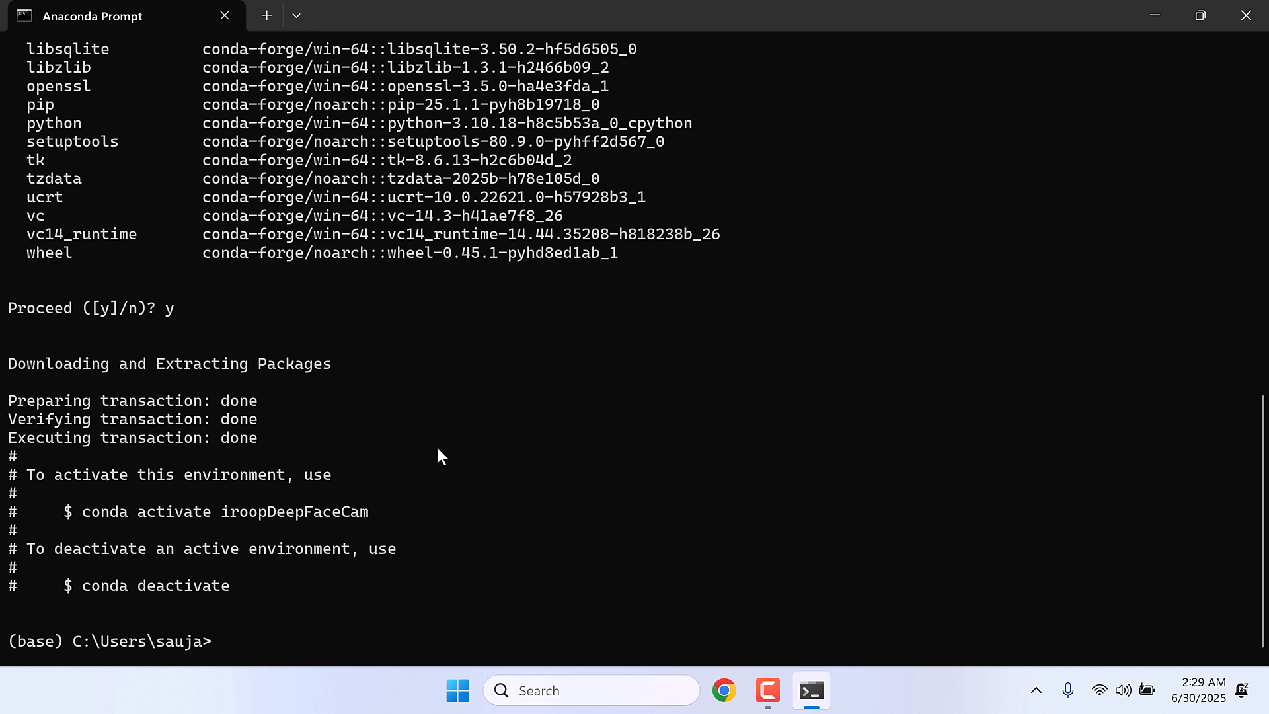
- Copy and run conda activate iroopDeepFaceCam to switch from base
{"action": "double_click", "coordinate": [341, 512]}
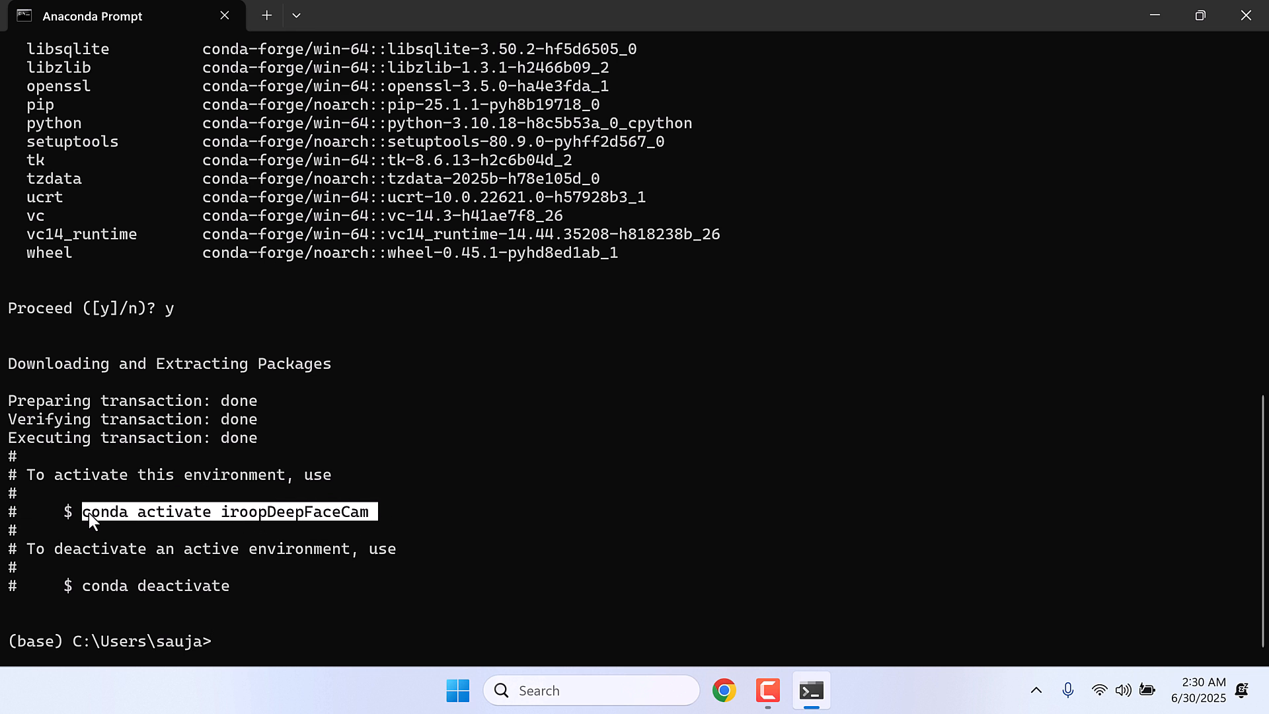
{"action": "type", "text": "conda activate iroopDeepFaceCam"}
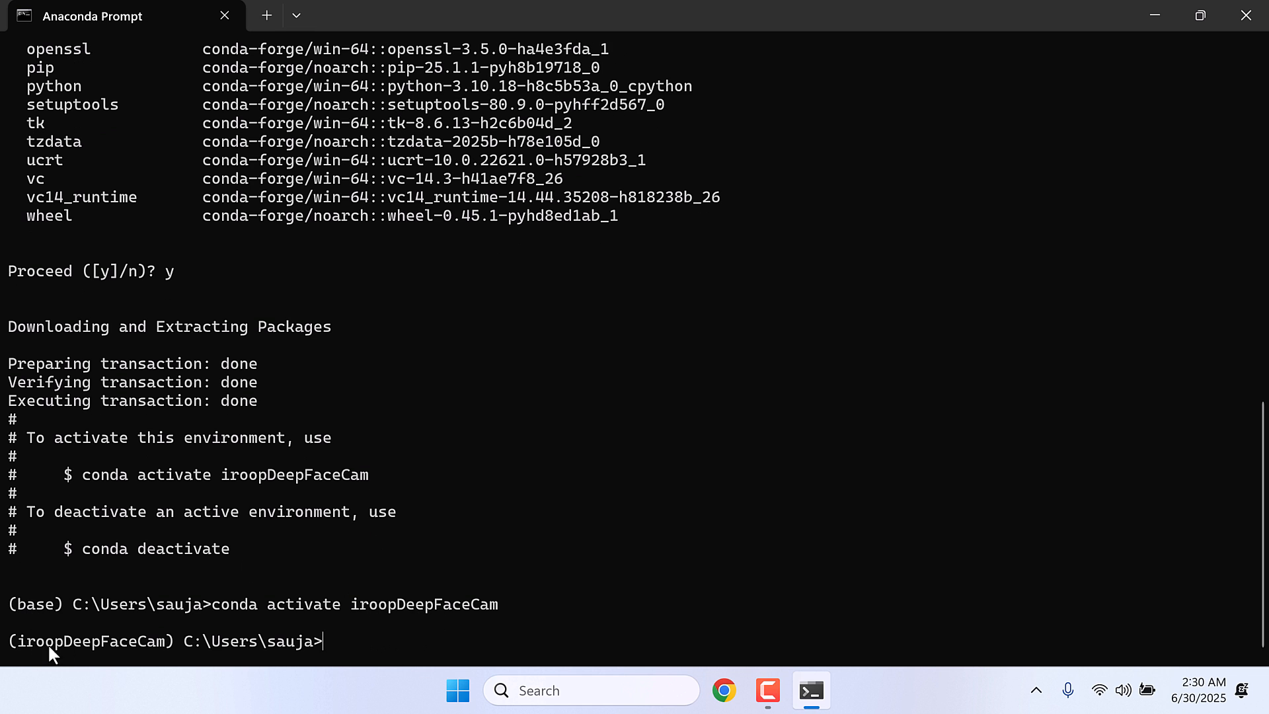
{"action": "mouse_move", "coordinate": [958, 528]}
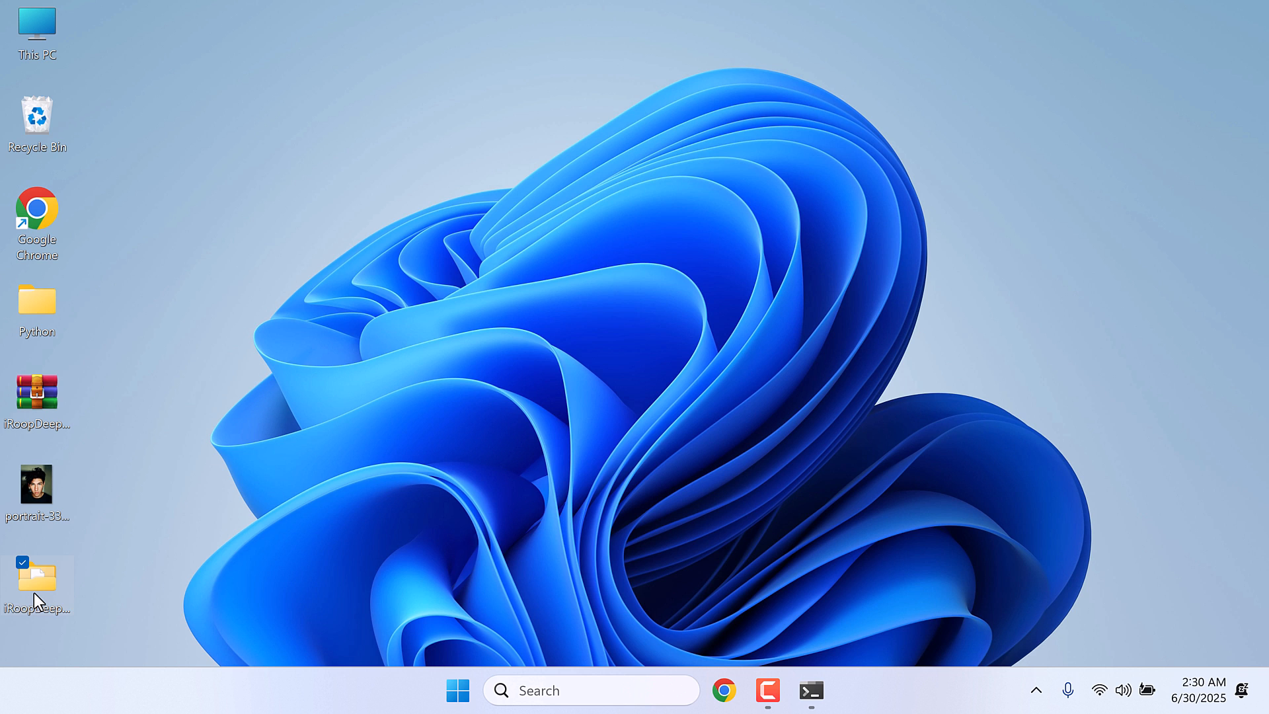
- Open the iRoopDeepFaceCam-main folder, copy its path, and return to Anaconda Prompt
{"action": "double_click", "coordinate": [37, 577]}
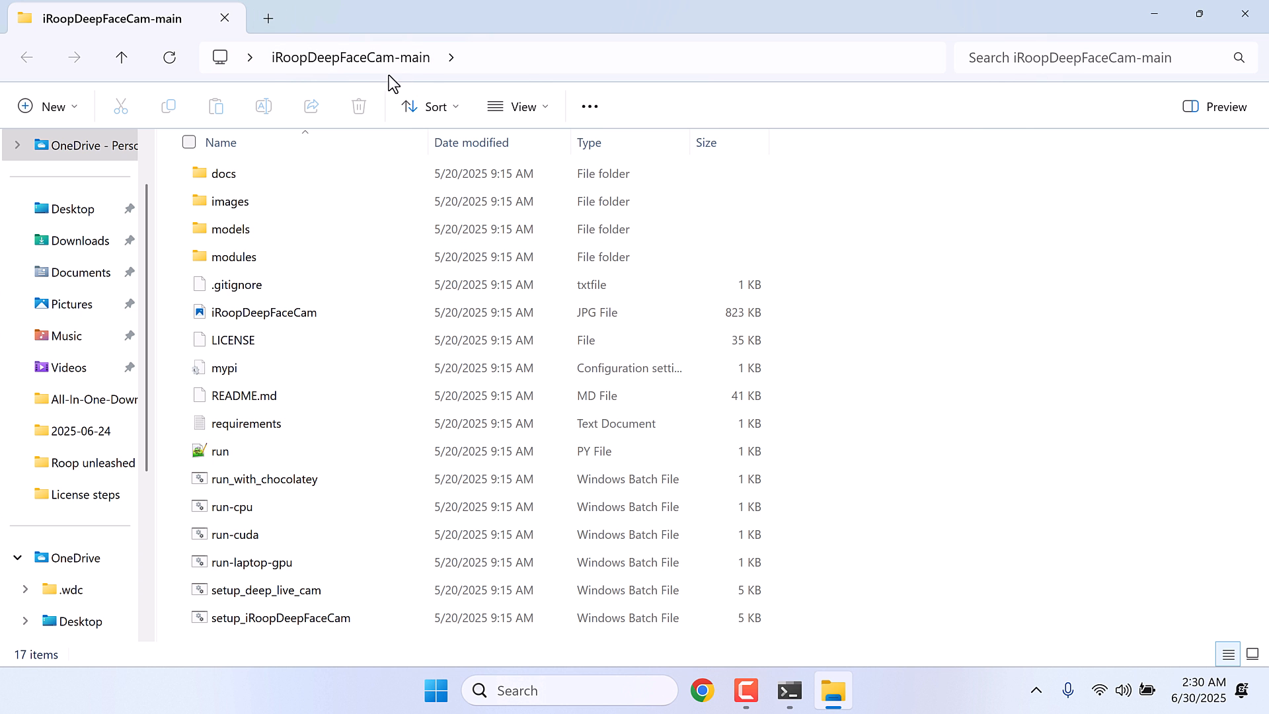
{"action": "mouse_move", "coordinate": [487, 62]}
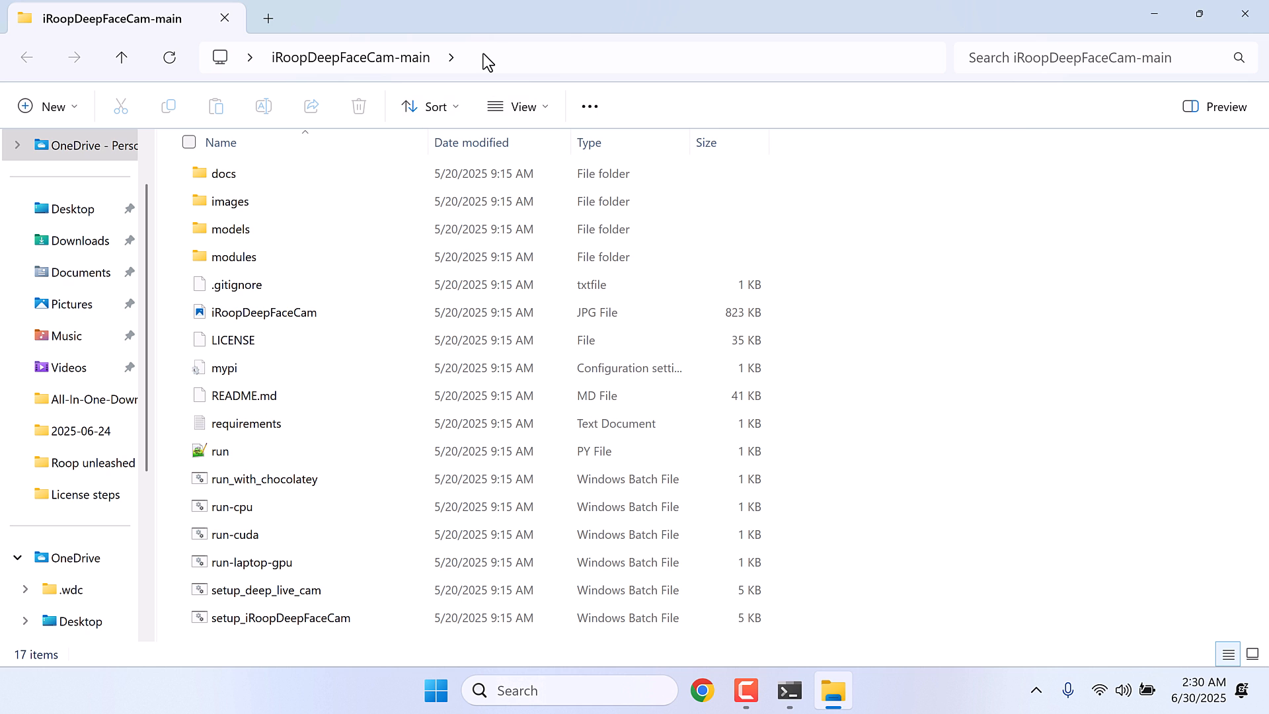
{"action": "right_click", "coordinate": [485, 51]}
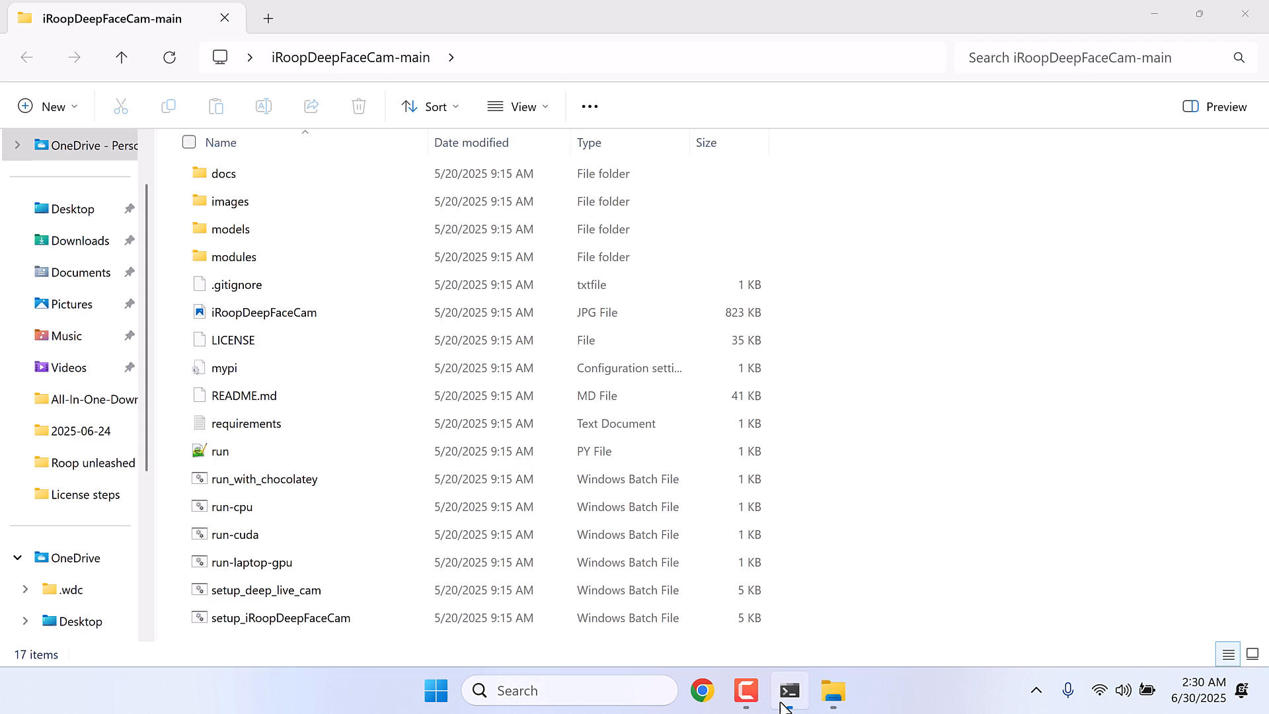
{"action": "left_click", "coordinate": [790, 690]}
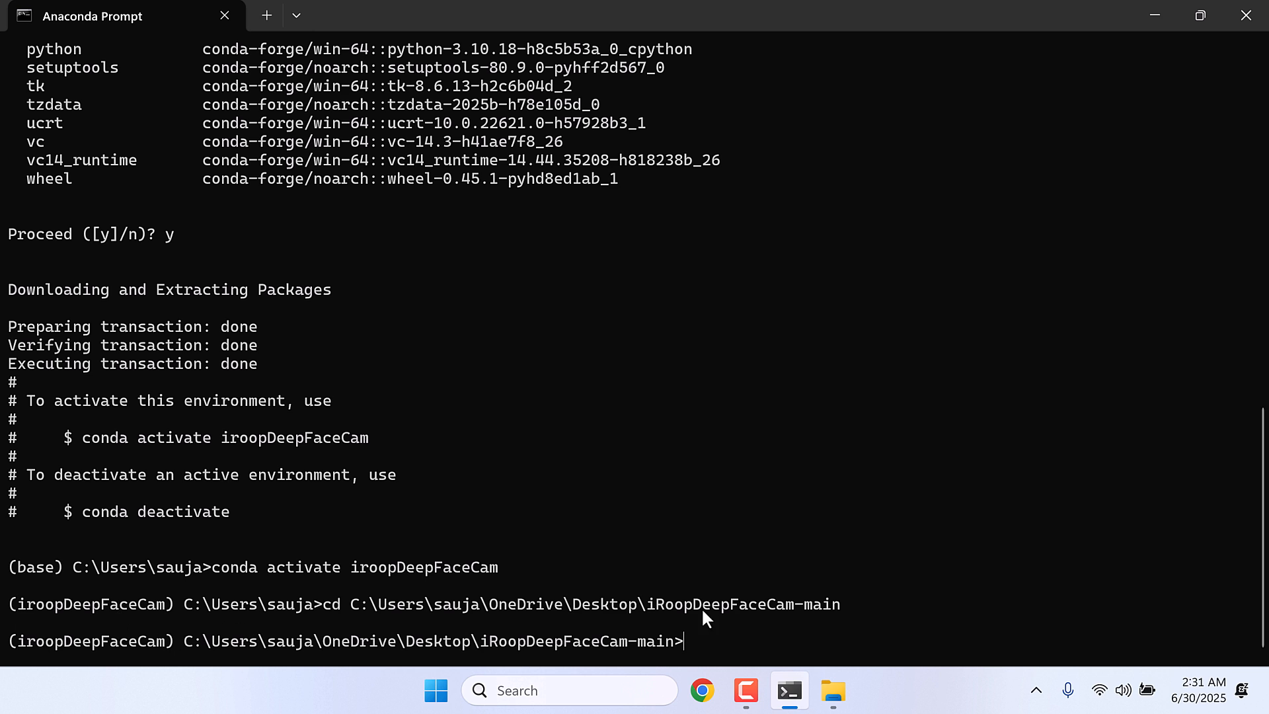
{"action": "mouse_move", "coordinate": [743, 658]}
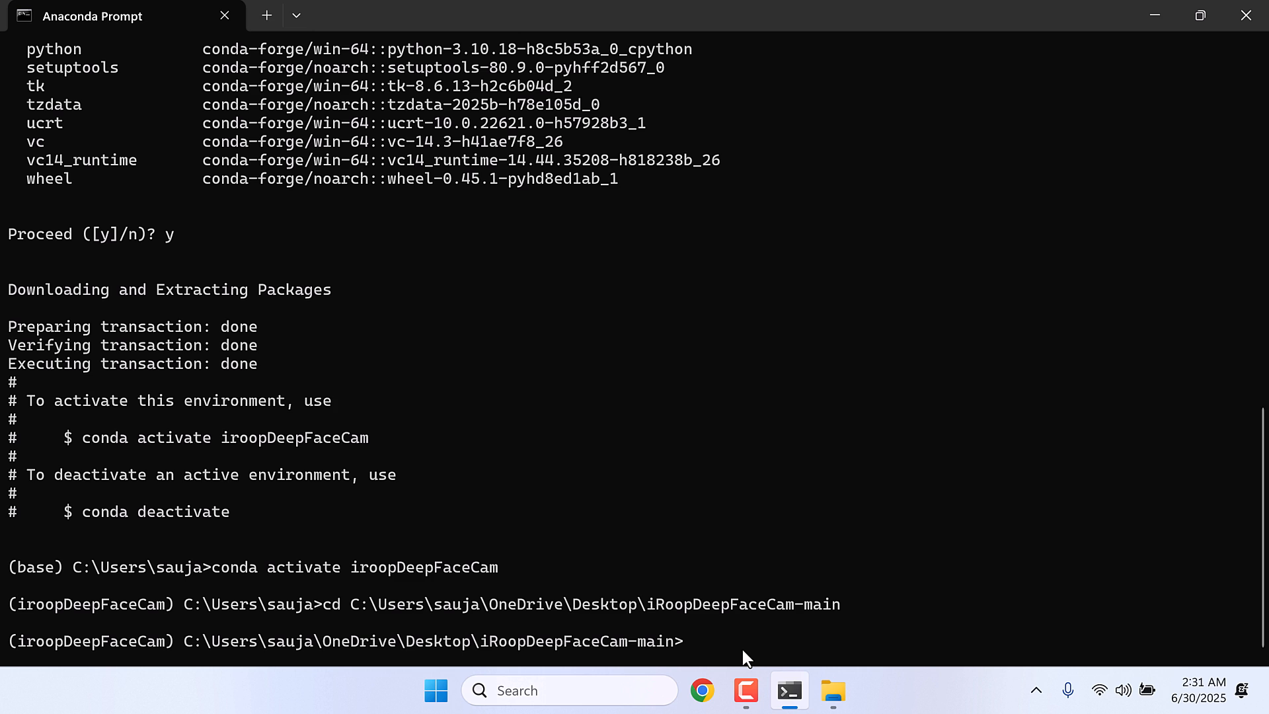
- Change into the project folder and run pip install -r requirements.txt
{"action": "type", "text": "pip install"}
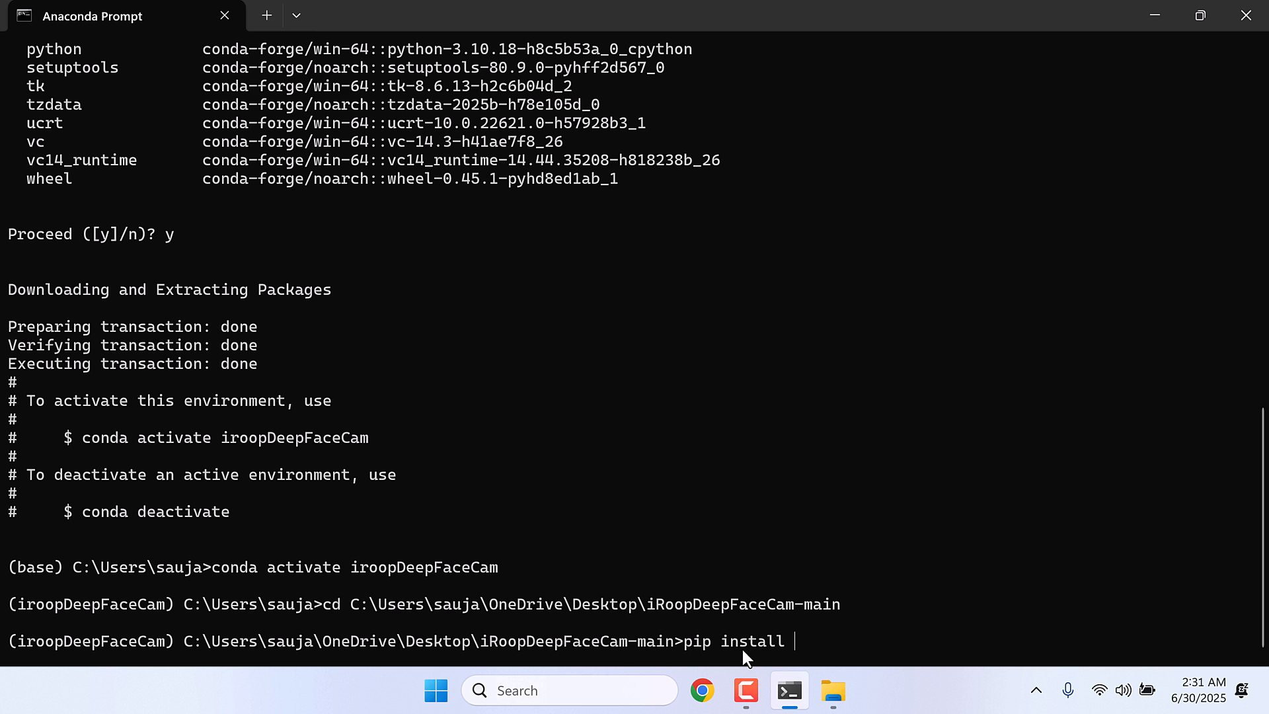
{"action": "type", "text": "-r require"}
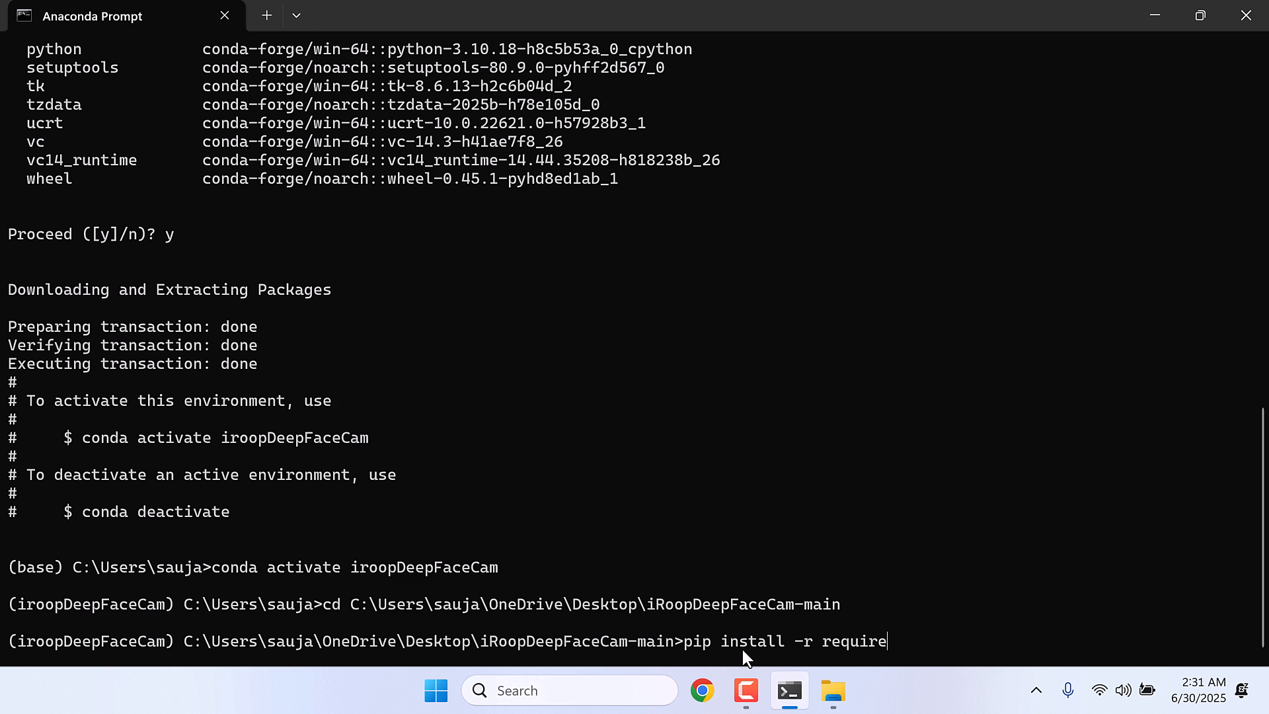
{"action": "key", "text": "enter"}
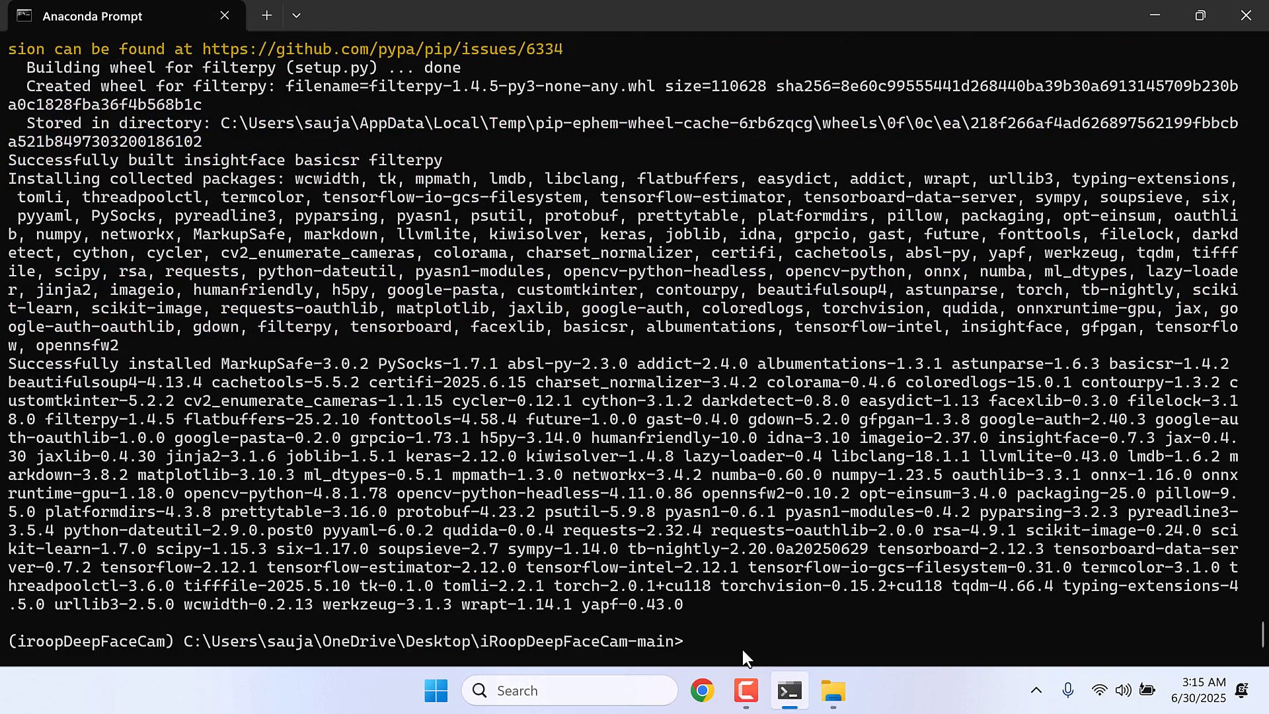
- Clear the screen with cls and run python run.py, which reports ffmpeg missing
{"action": "type", "text": "cls"}
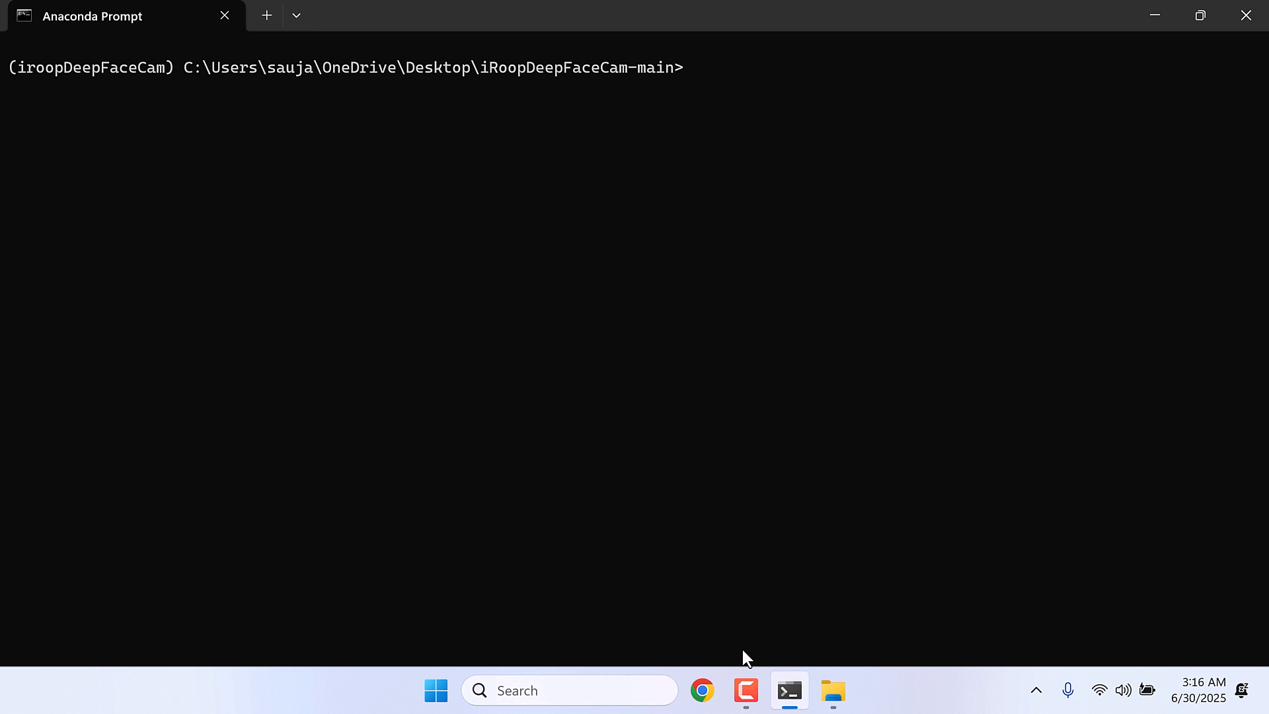
{"action": "type", "text": "python ru"}
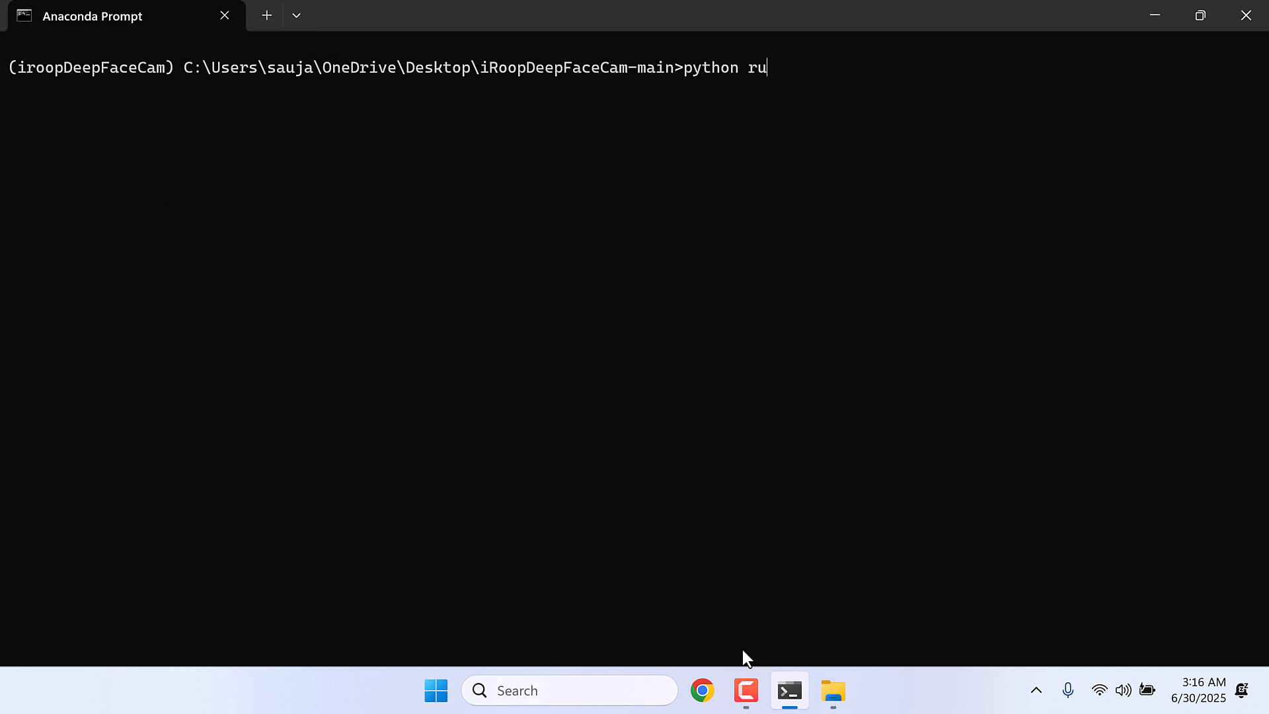
{"action": "type", "text": "n.py"}
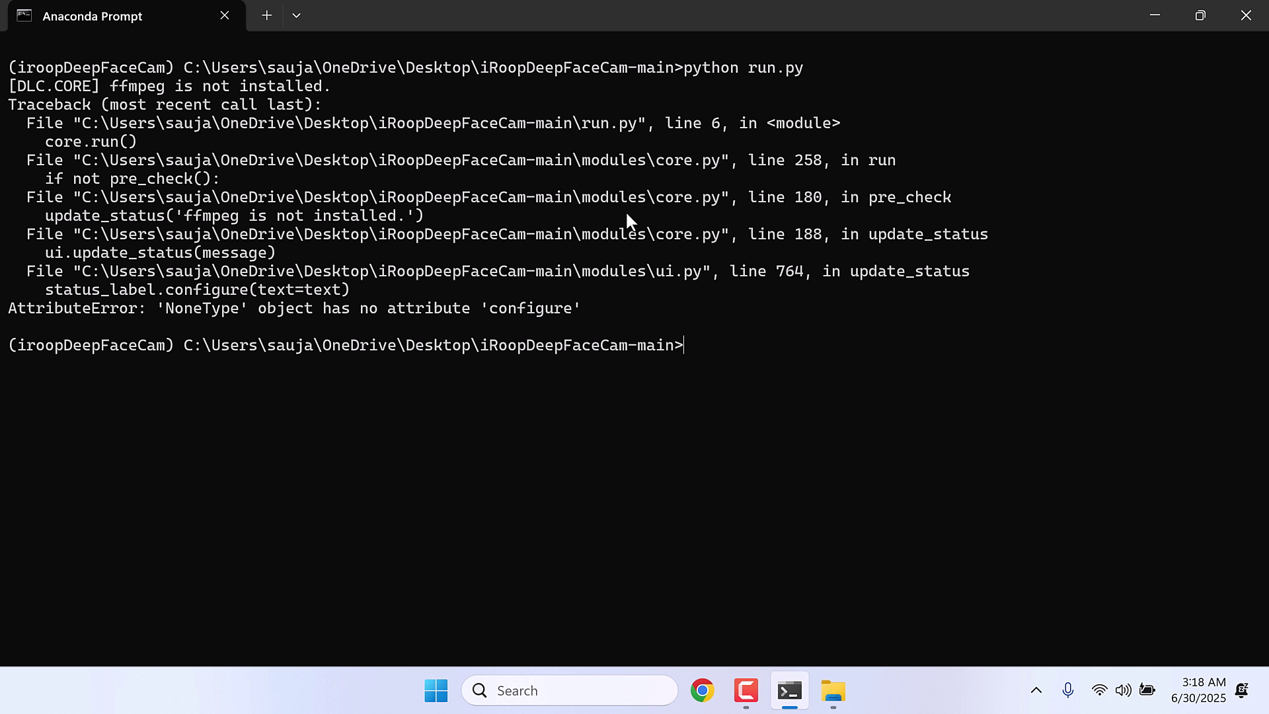
{"action": "type", "text": "conda install ff"}
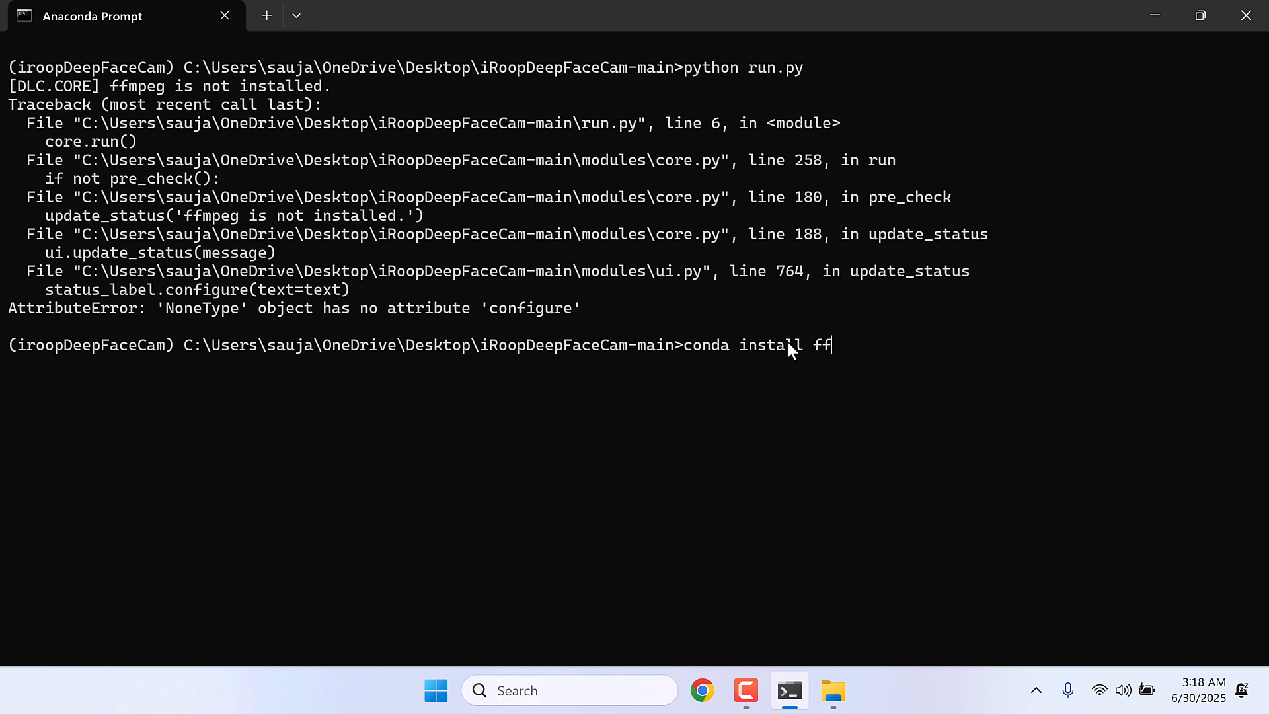
- Install ffmpeg with conda install ffmpeg, confirming with y
{"action": "type", "text": "mpeg"}
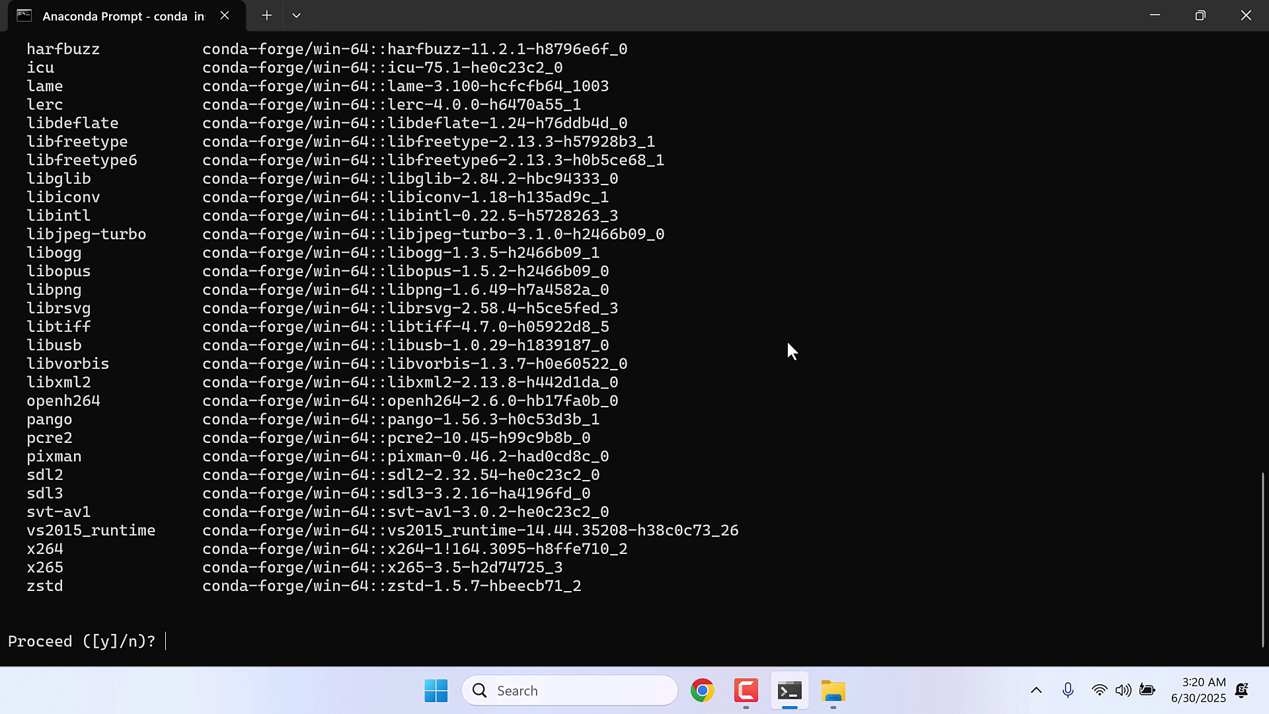
{"action": "type", "text": "y"}
{"action": "type", "text": "p"}
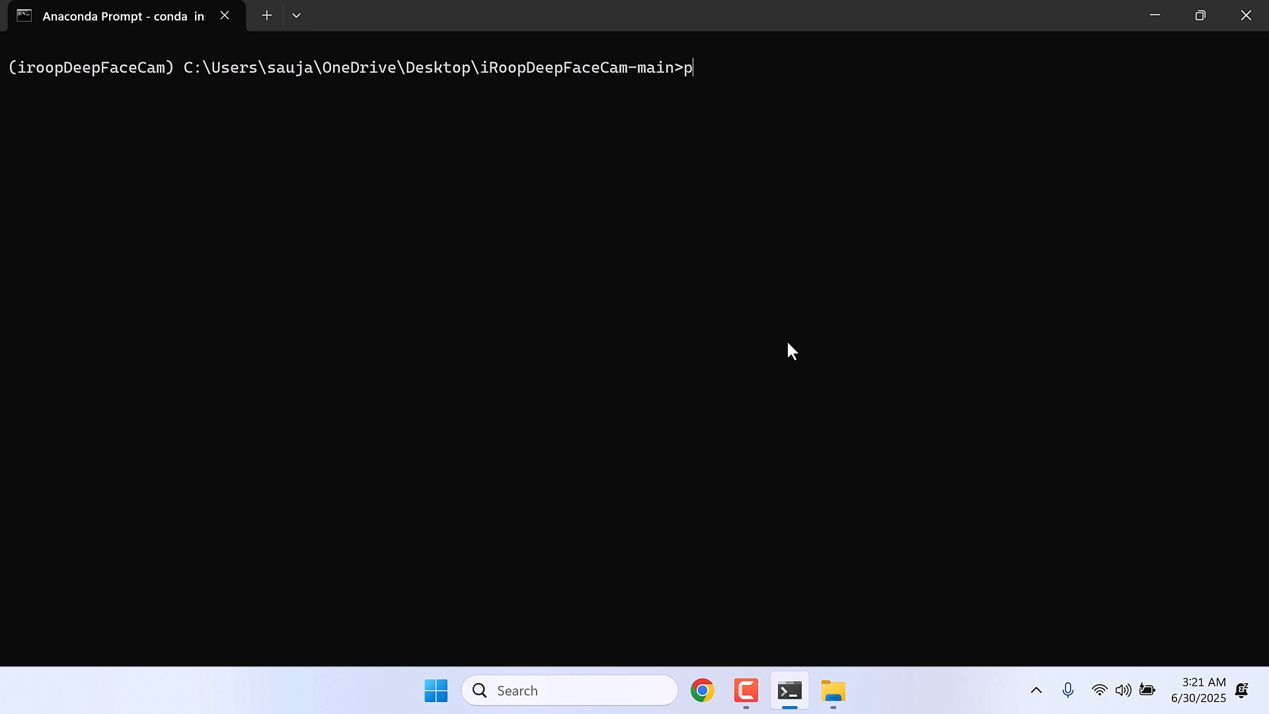
- Type 'python run.py' again at the cleared Anaconda Prompt to relaunch the project
{"action": "type", "text": "ython run.py"}
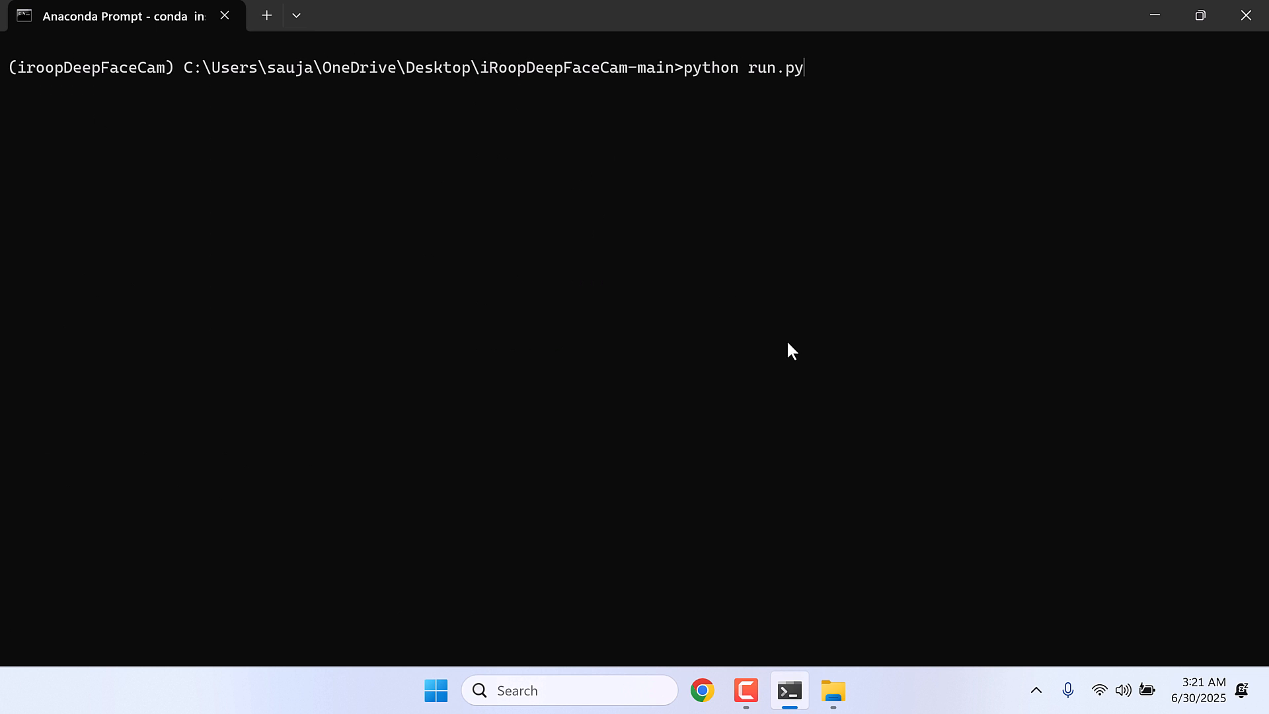